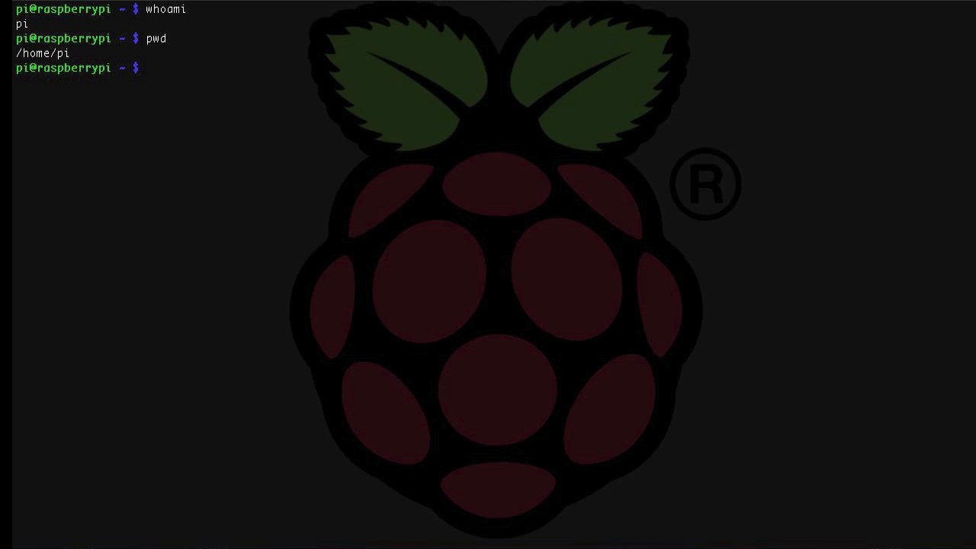
# - Confirm the home directory is /home/pi with cd ~ and pwd, then change to root /
pyautogui.write('cd ~')
pyautogui.write('pwd')
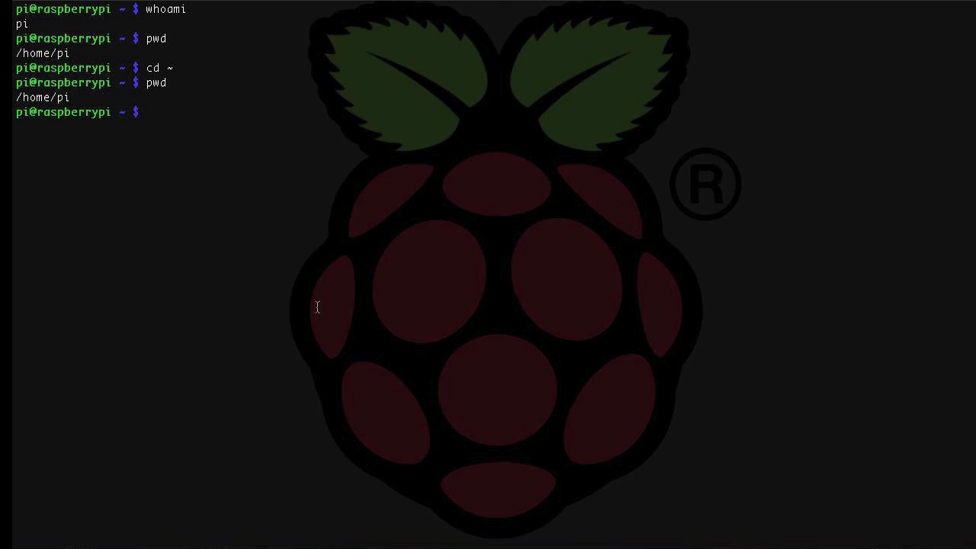
pyautogui.write('cd /')
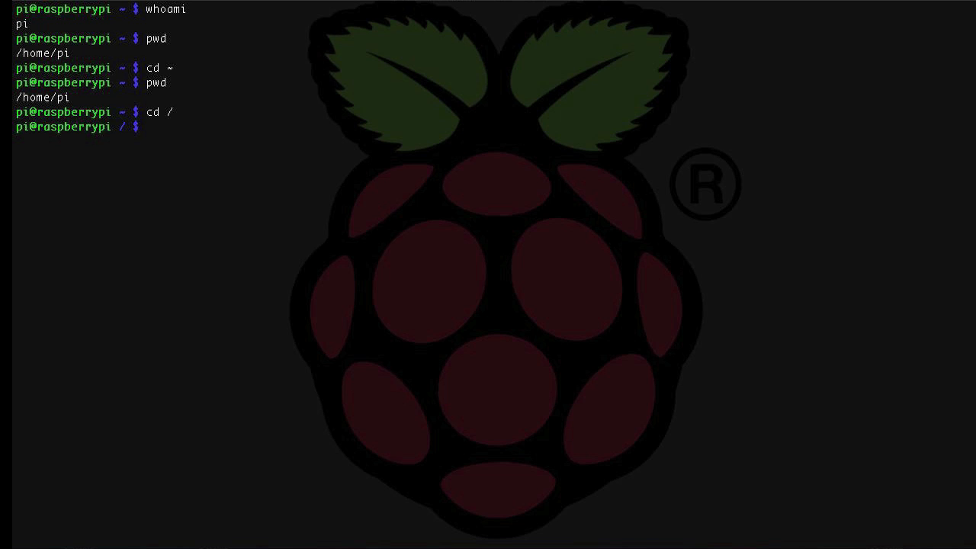
# - Confirm the current directory is / with pwd, then enter /etc and list its contents
pyautogui.write('pwd')
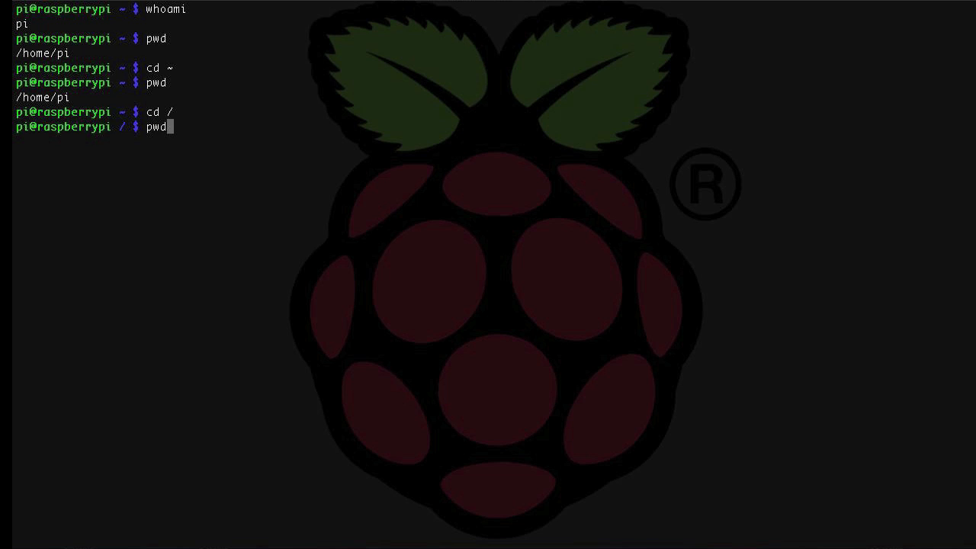
pyautogui.write('cd /etc')
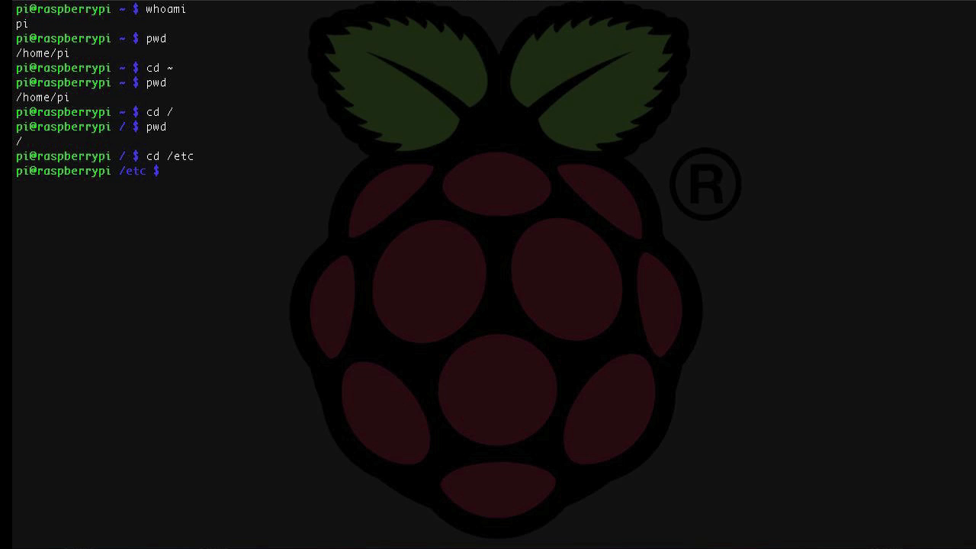
pyautogui.write('ls')
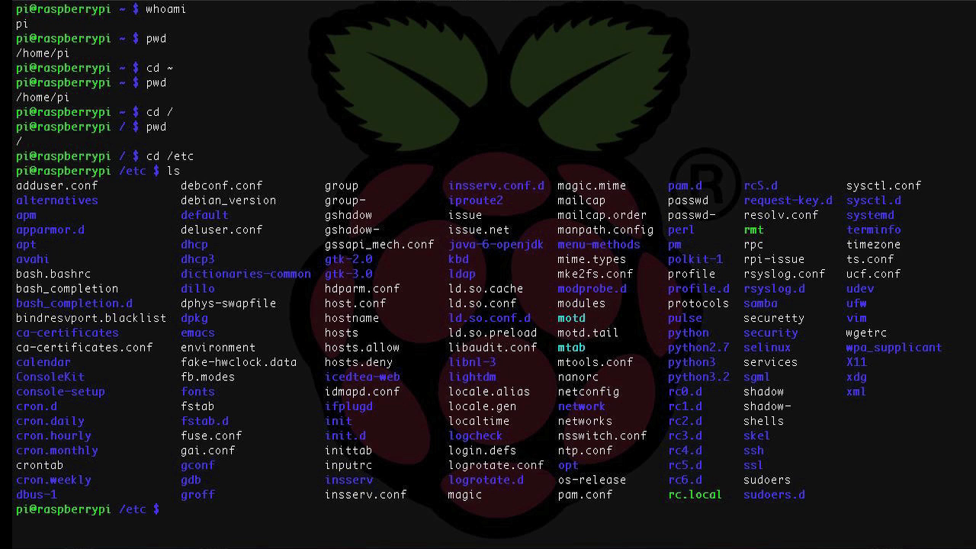
# - List /etc with hidden entries, long details and slash-marked folders (ls -a, ls -l, ls -p)
pyautogui.write('ls -a')
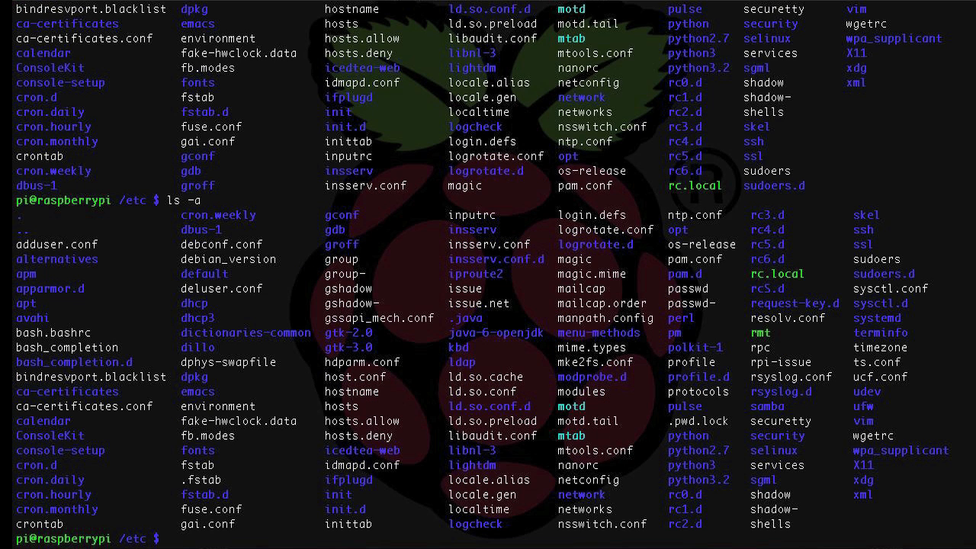
pyautogui.moveTo(257, 348)
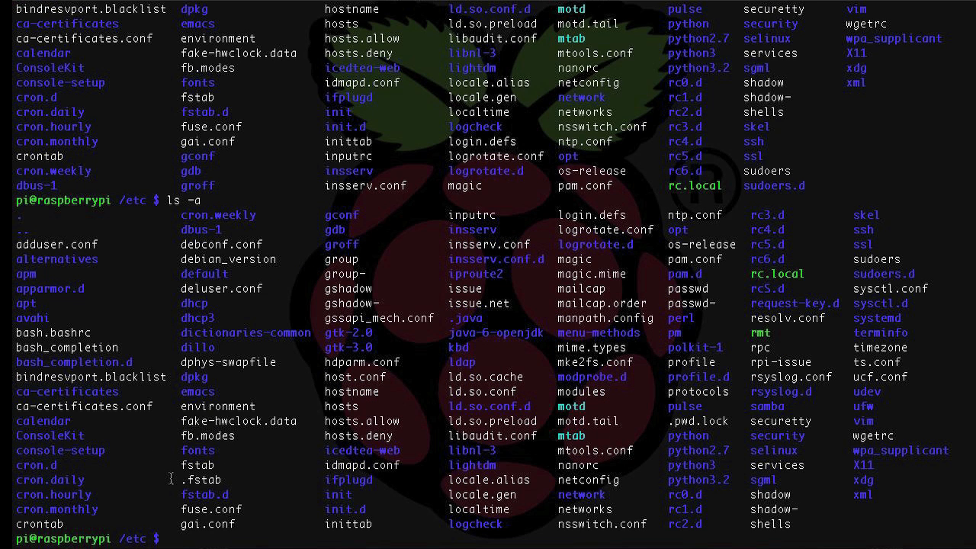
pyautogui.moveTo(229, 488)
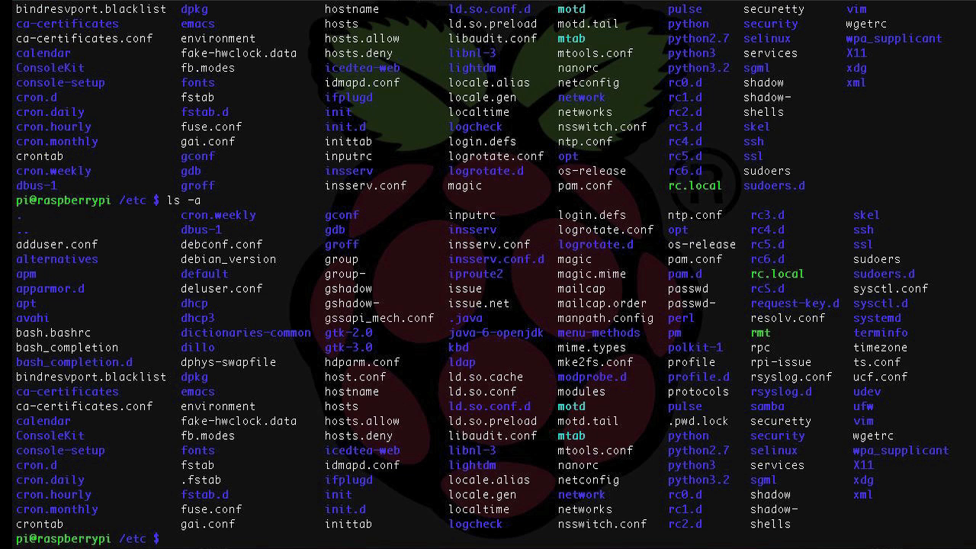
pyautogui.write('ls')
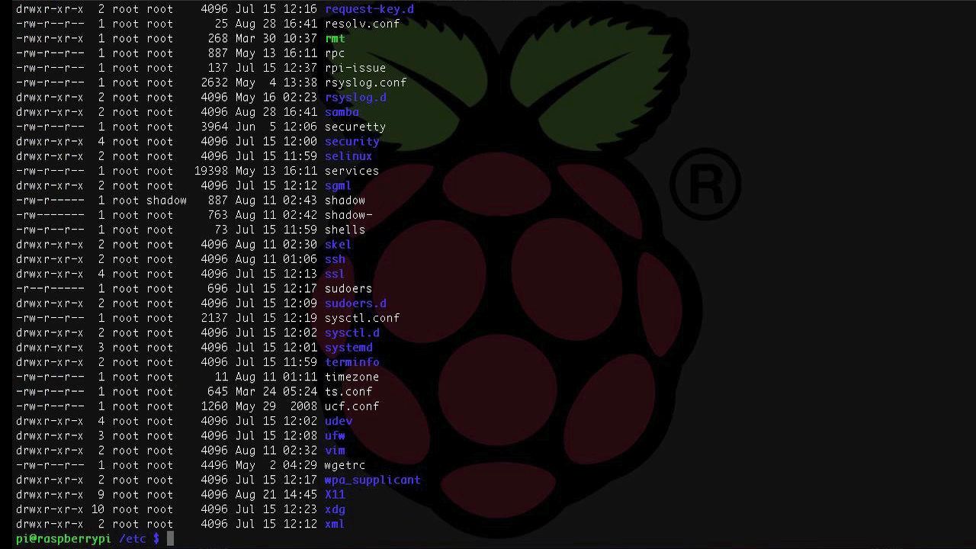
pyautogui.write('ls -p')
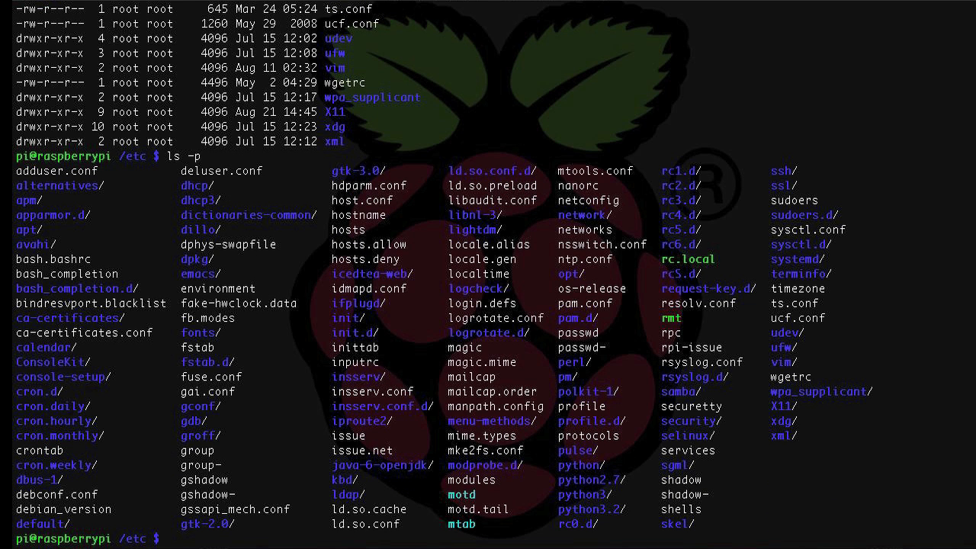
# - Show a colour-coded listing of /etc, then a combined ls -lap listing
pyautogui.write('ls --co')
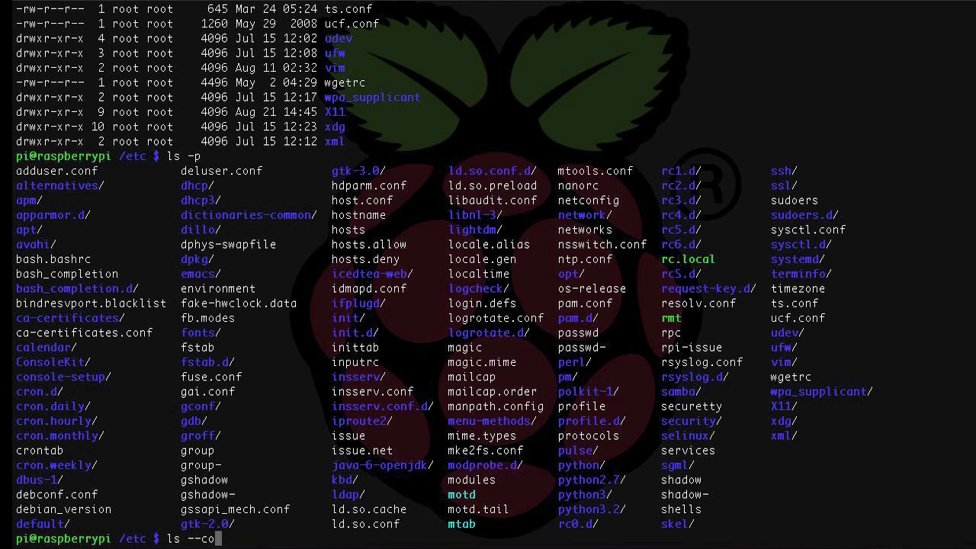
pyautogui.press('Return')
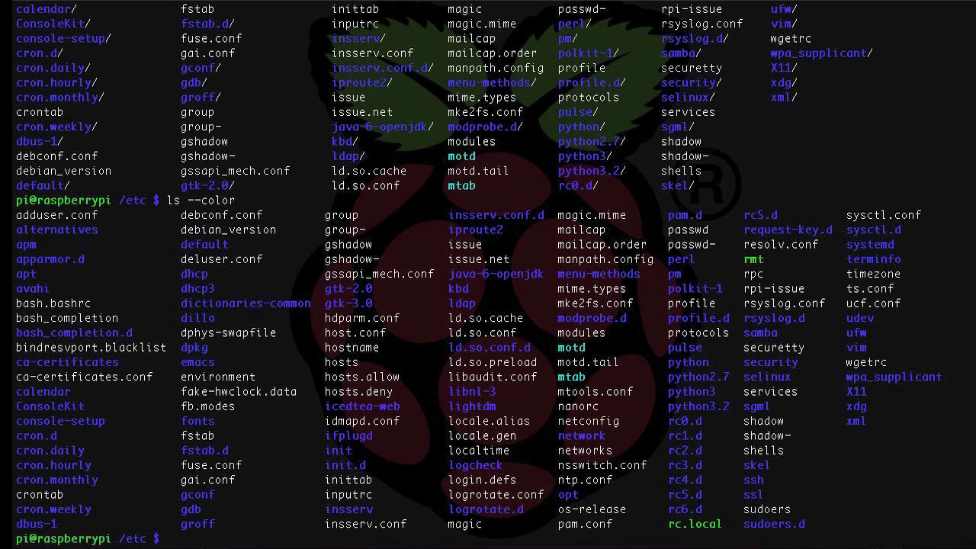
pyautogui.write('ls -')
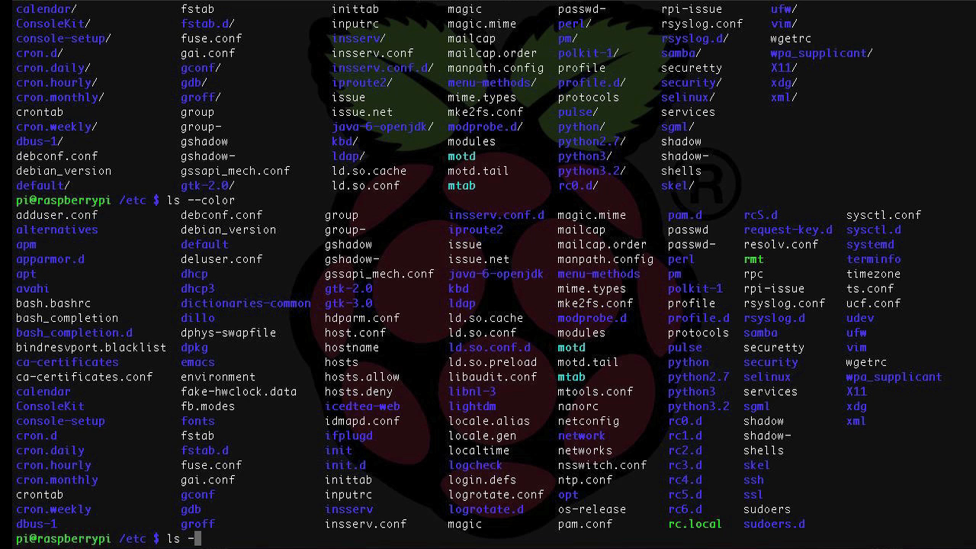
pyautogui.write('la')
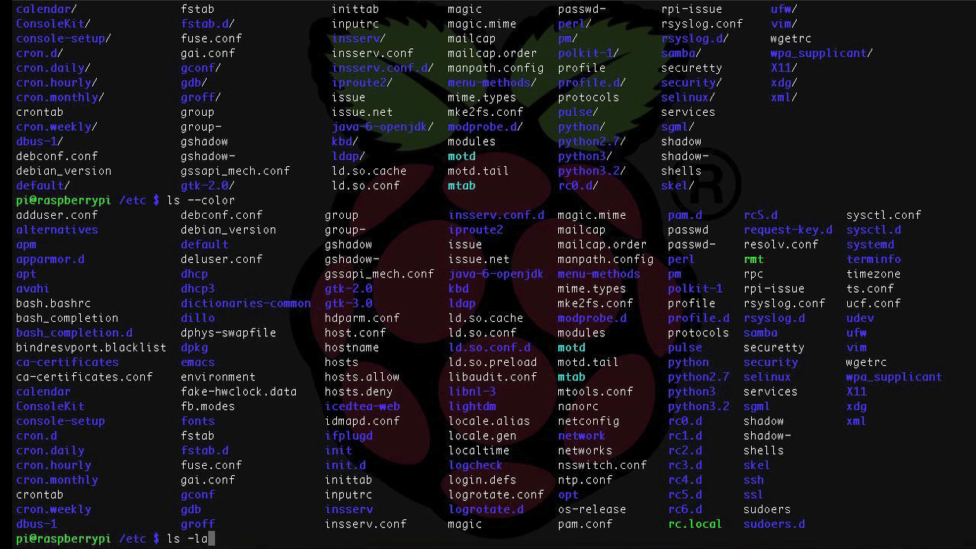
pyautogui.write('p')
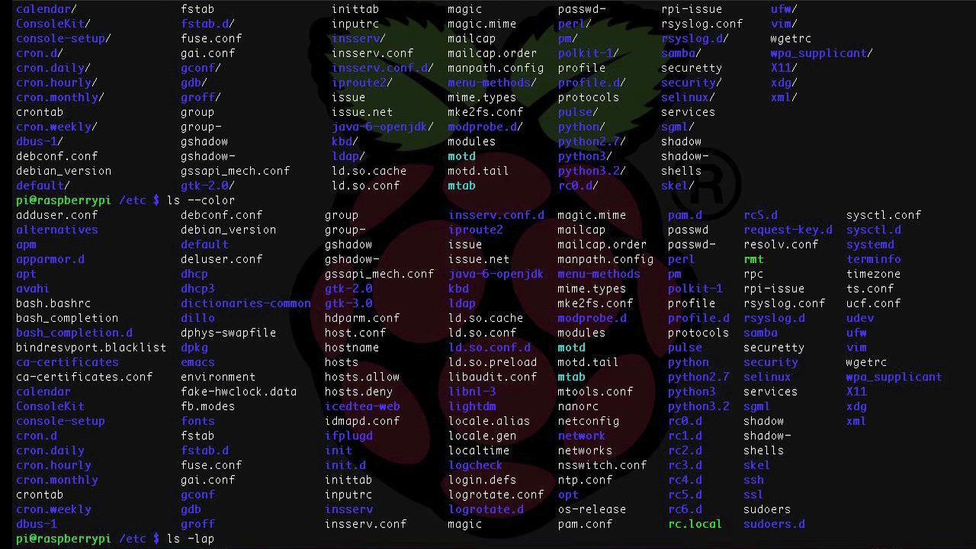
pyautogui.scroll(-3)
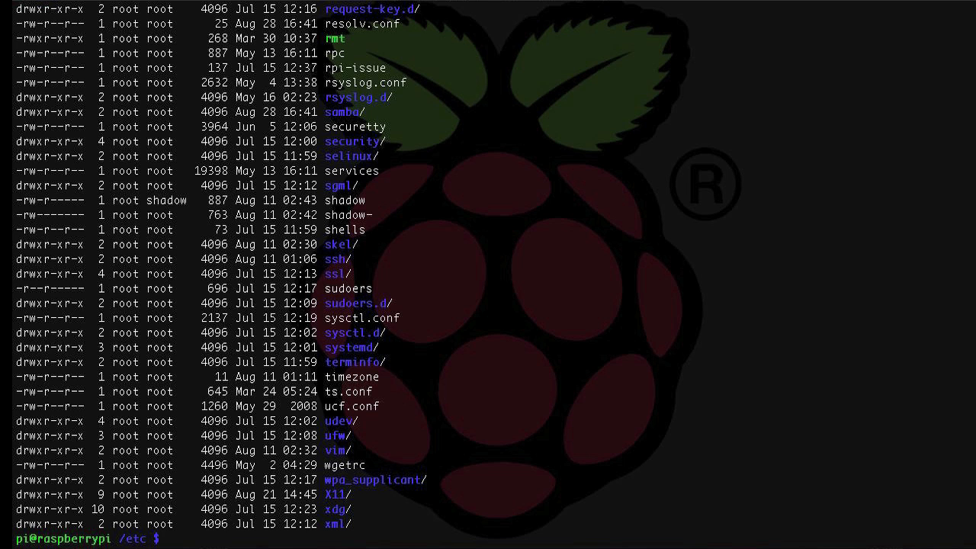
# - Leave /etc for the filesystem root using cd . and cd .
pyautogui.write('cd')
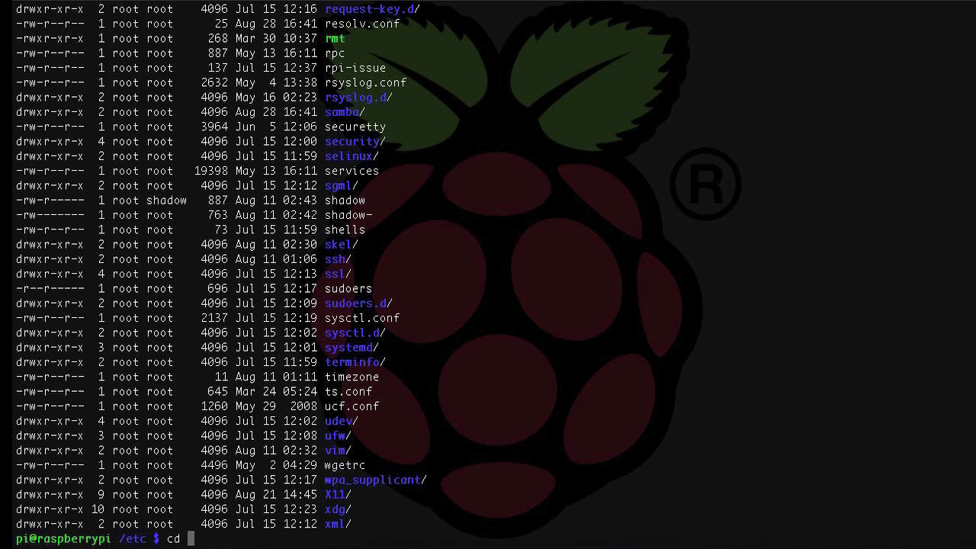
pyautogui.write('/')
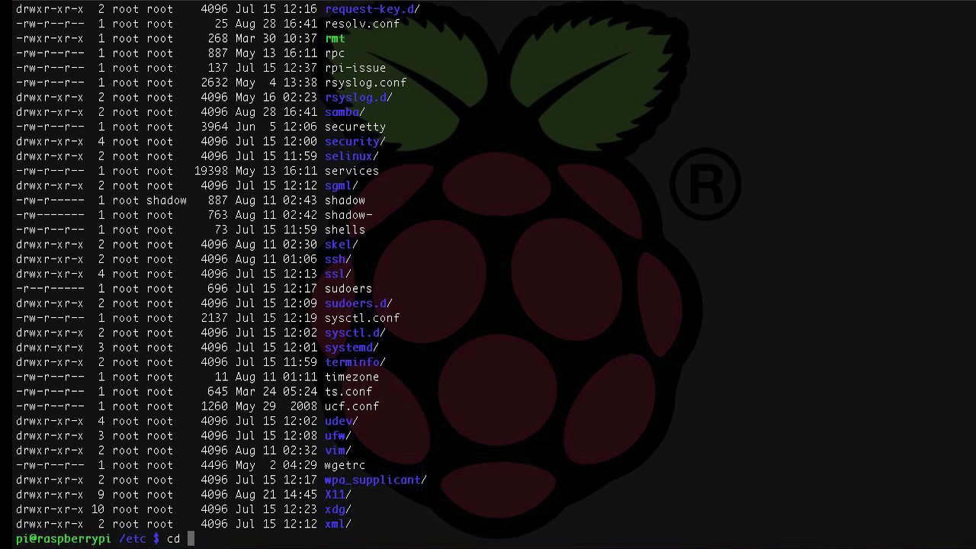
pyautogui.write('.')
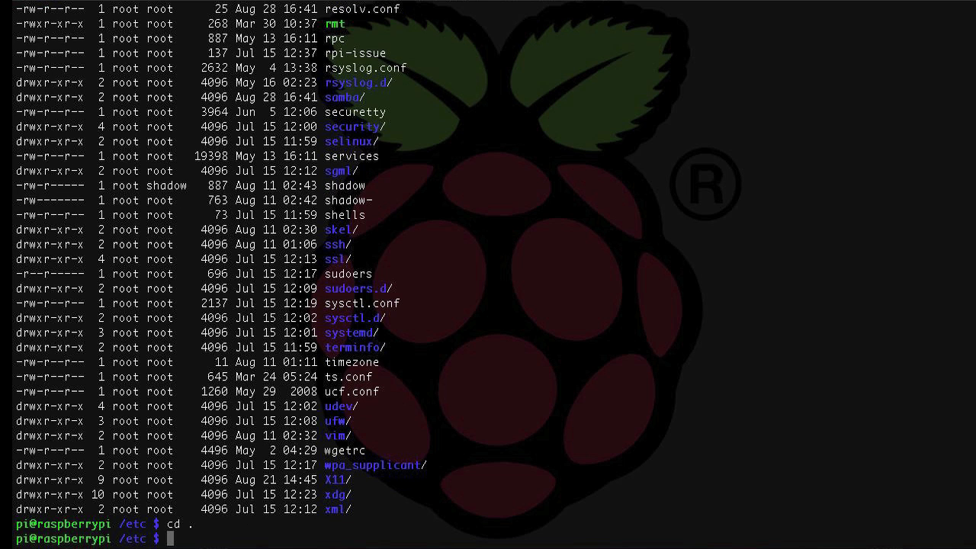
pyautogui.write('cd')
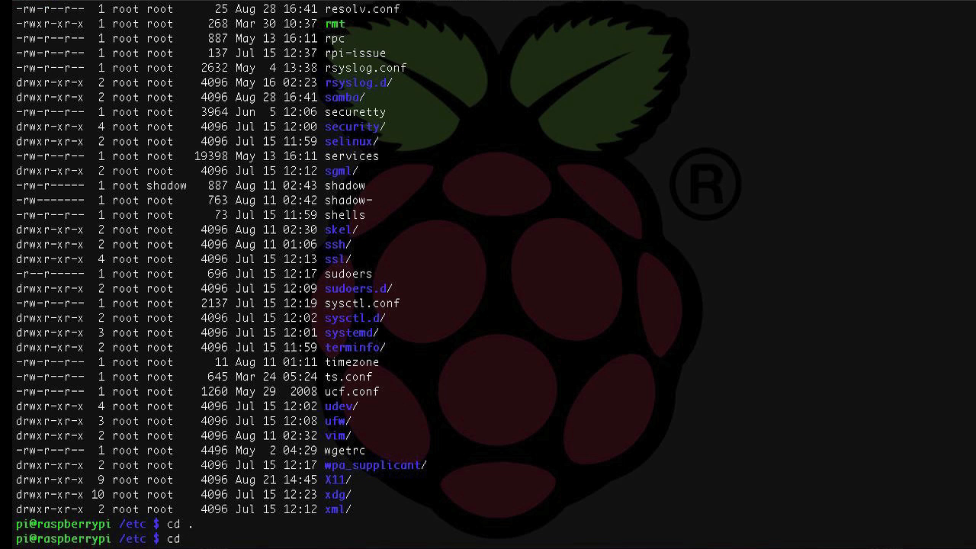
pyautogui.write('..')
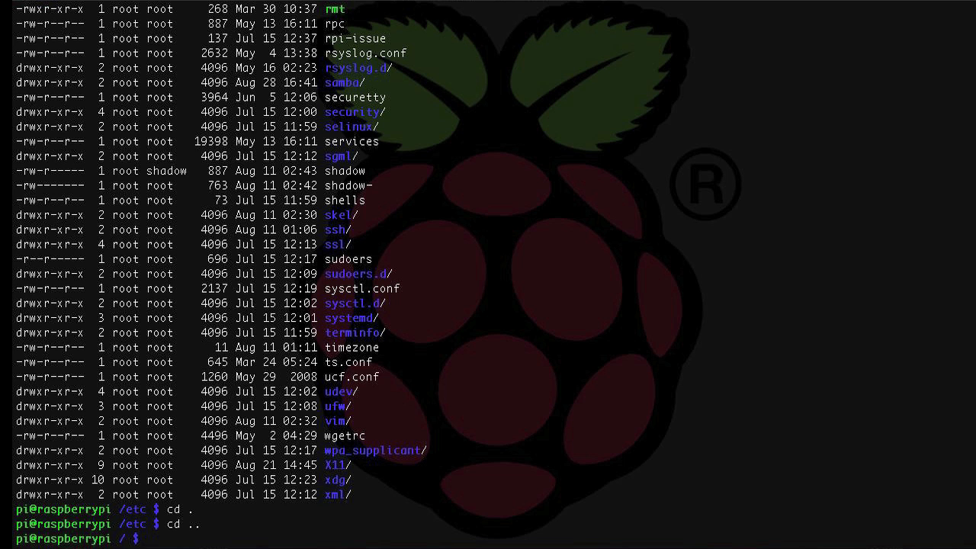
# - List the root directory plainly and in long form with ls -lap
pyautogui.write('ls')
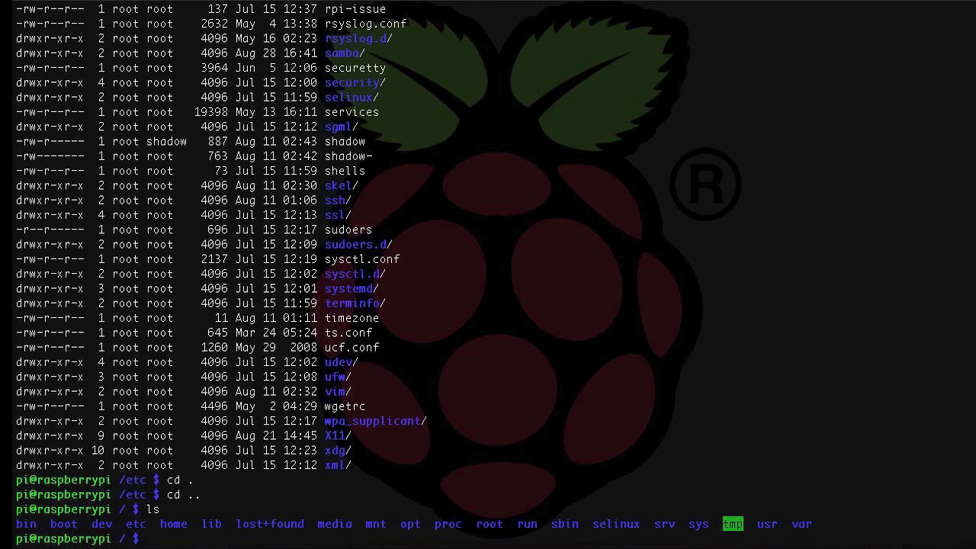
pyautogui.write('ls -lap')
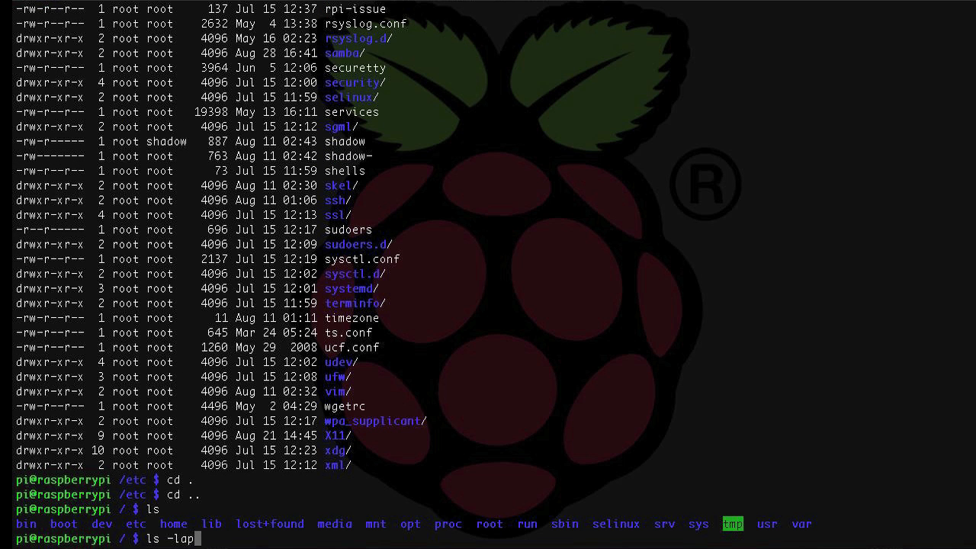
pyautogui.press('Return')
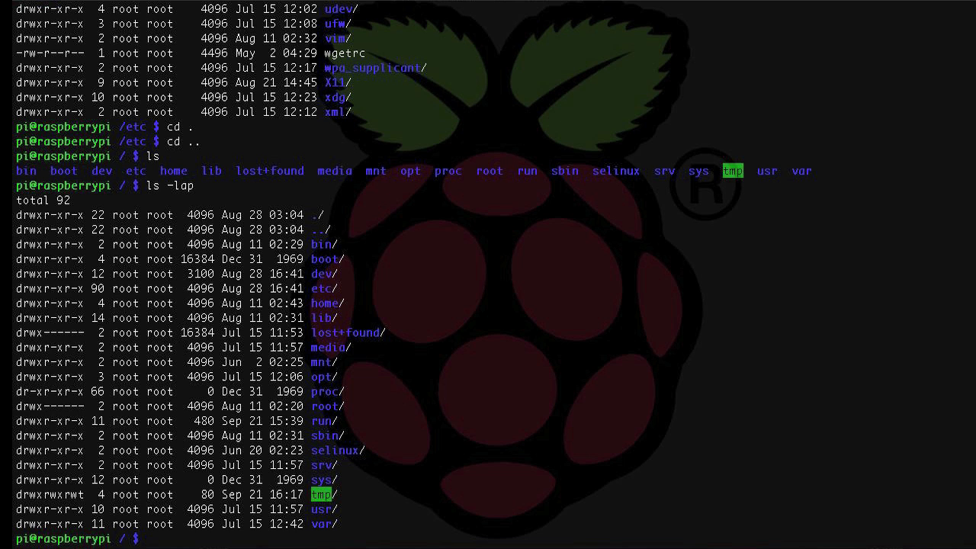
pyautogui.write('cd')
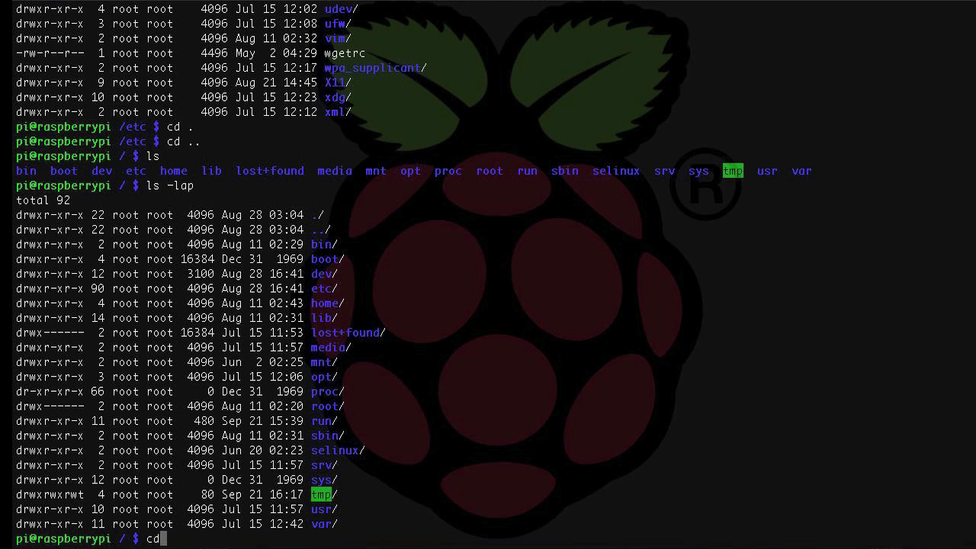
# - Move into /var/log and list its log files
pyautogui.write('/var/log')
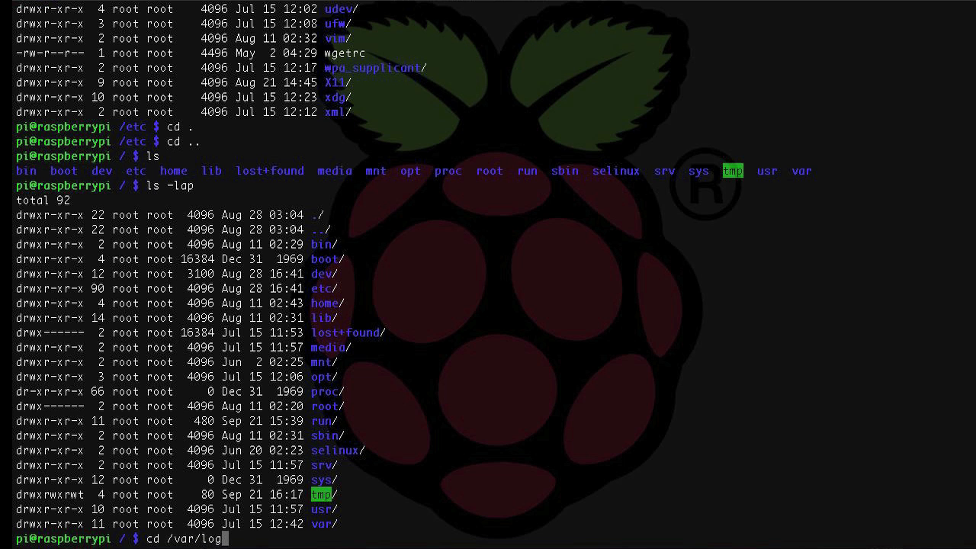
pyautogui.press('Return')
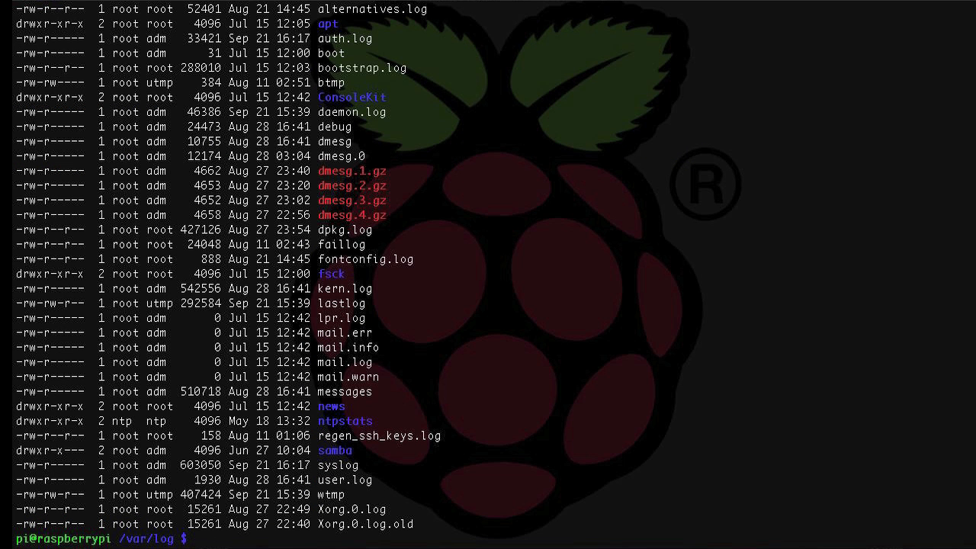
pyautogui.write('ls')
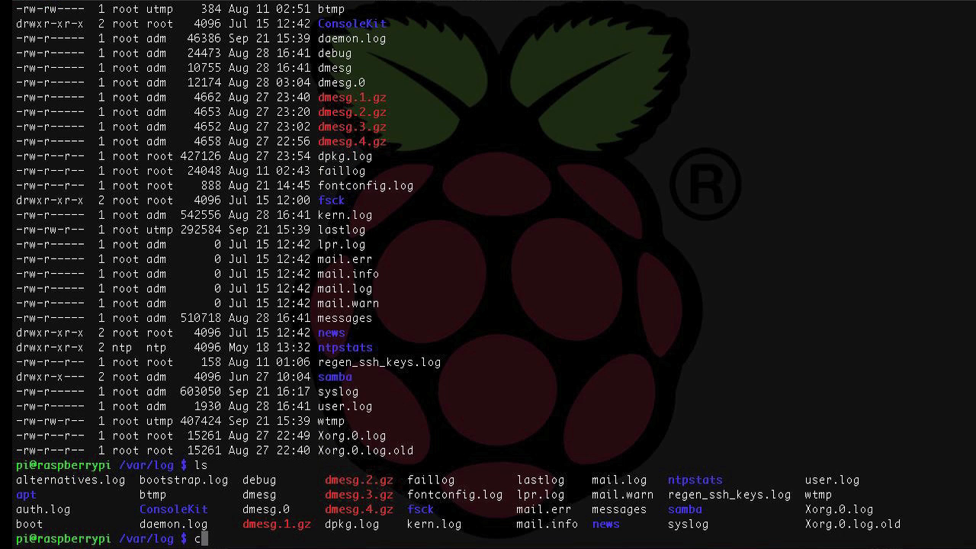
# - Return to the root for an ls -lap listing, then go back home
pyautogui.write('d ../')
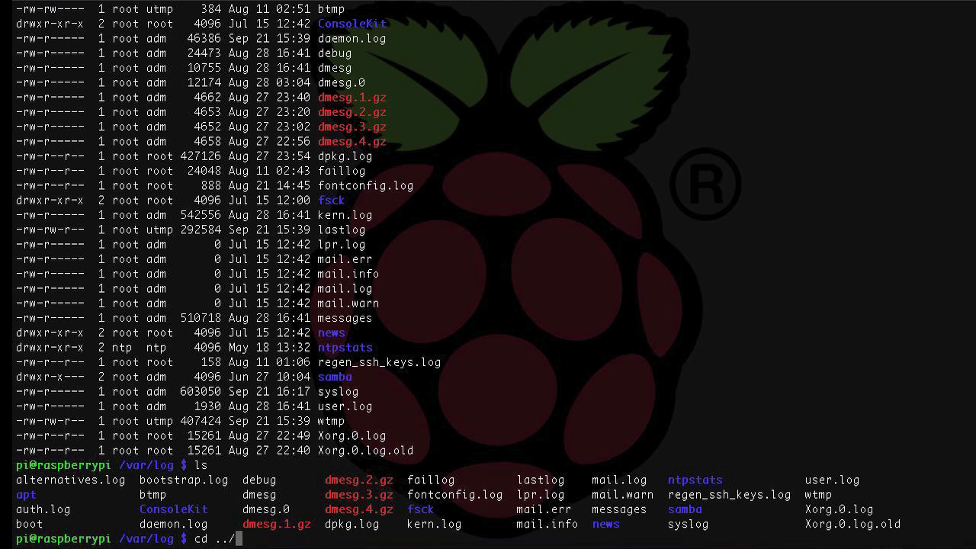
pyautogui.press('enter')
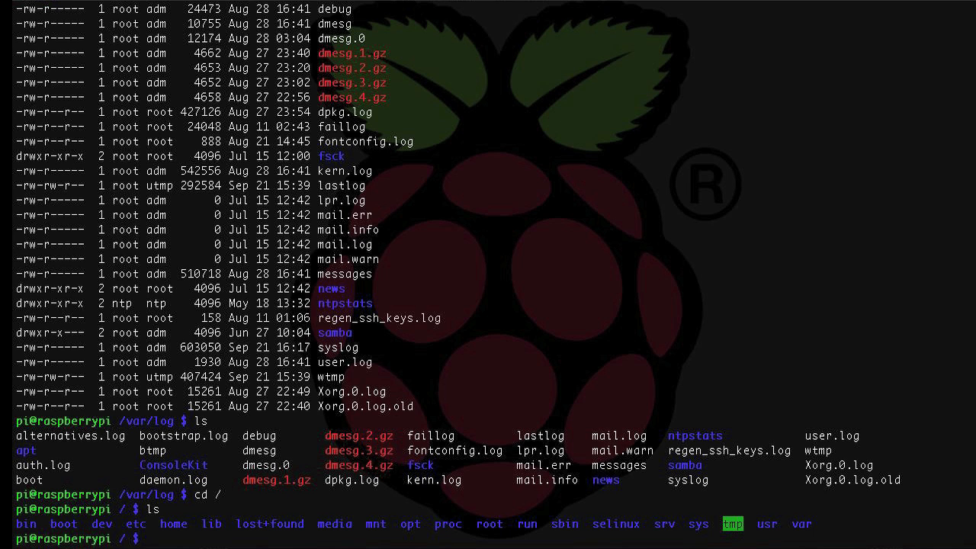
pyautogui.write('ls -lap')
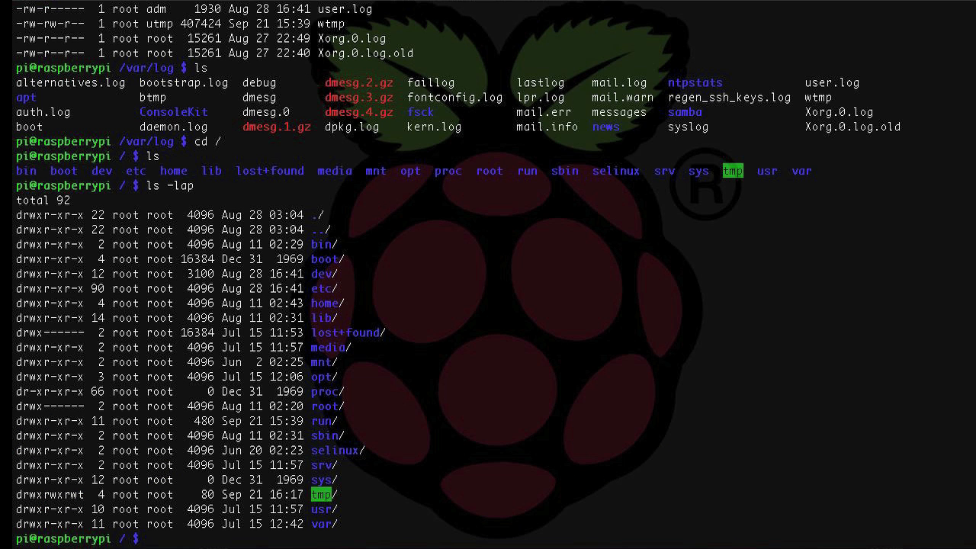
pyautogui.moveTo(322, 359)
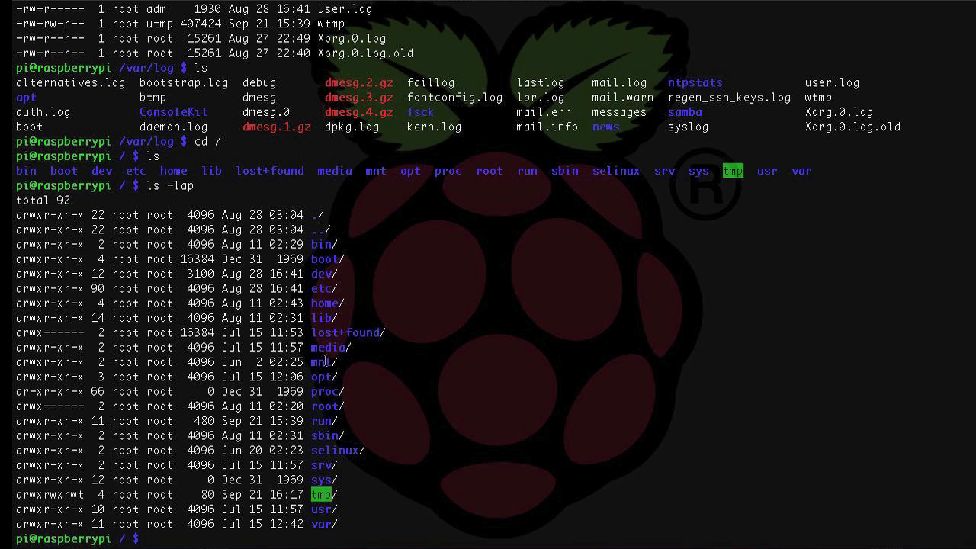
pyautogui.moveTo(357, 362)
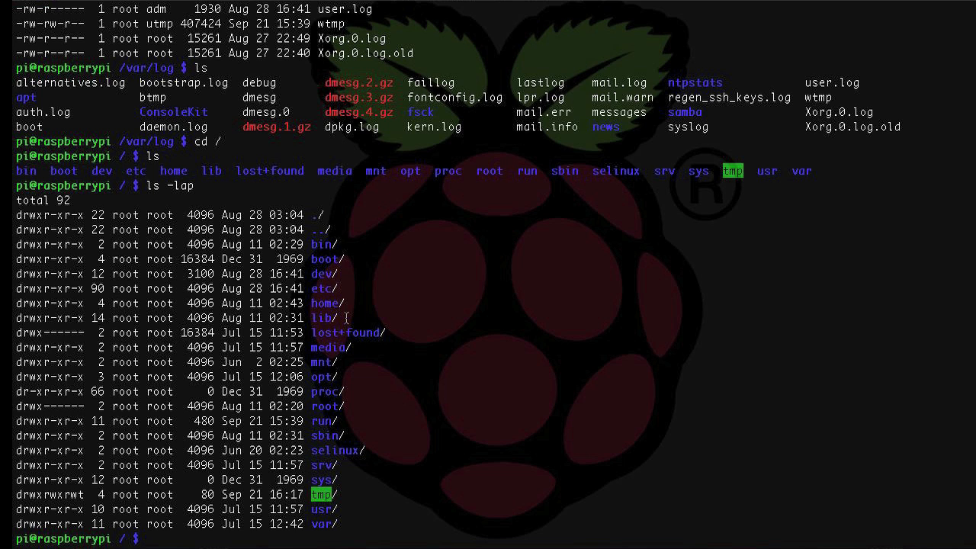
pyautogui.moveTo(363, 317)
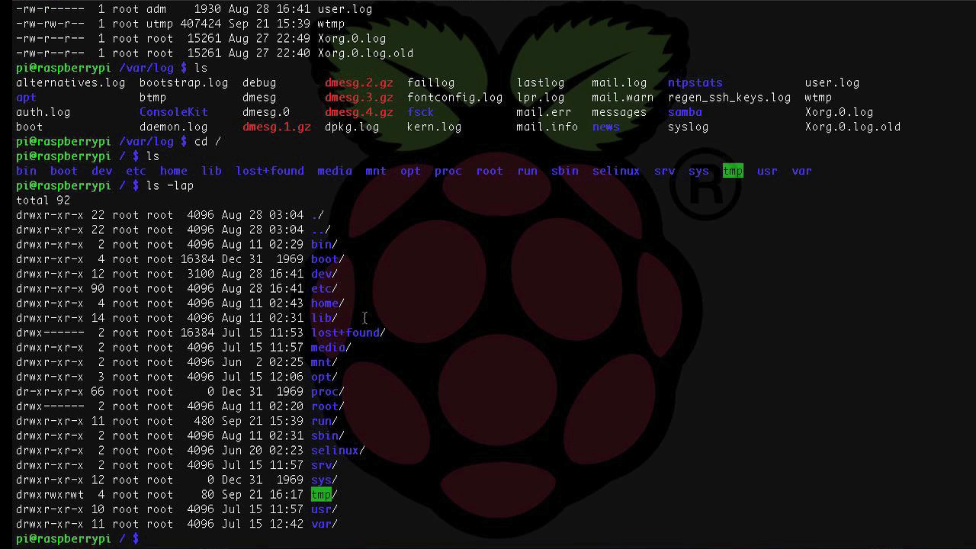
pyautogui.write('cd ~')
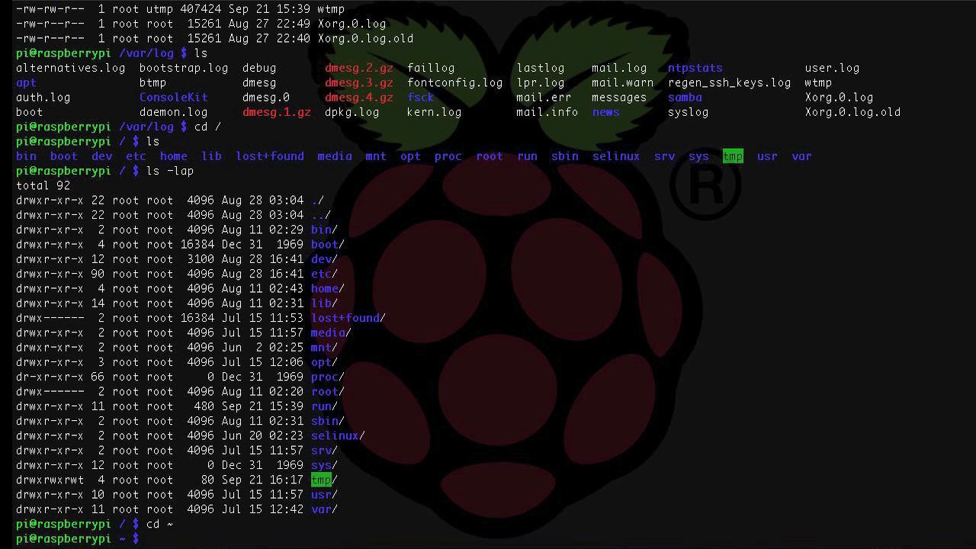
# - Create a directory named dir1 in home with mkdir dir1
pyautogui.write('mkdir')
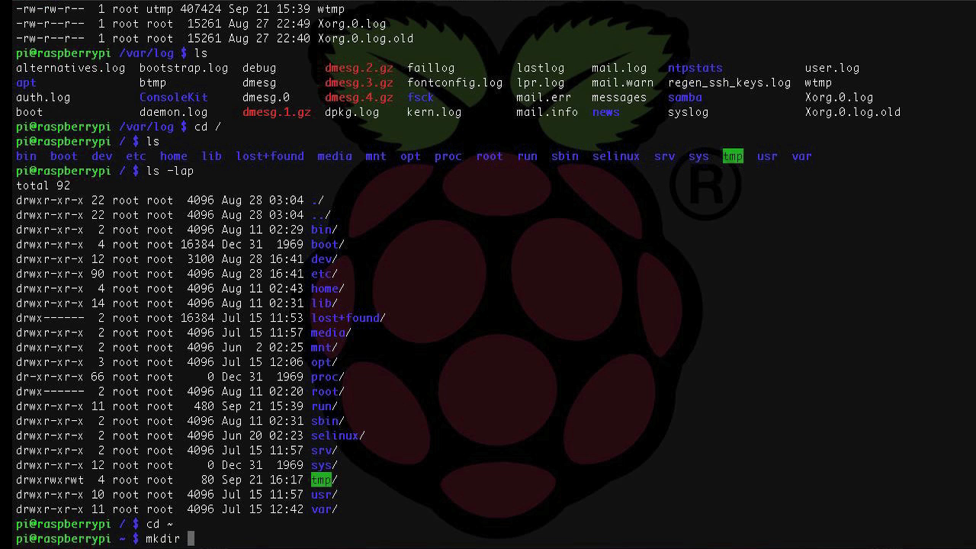
pyautogui.write('dir1')
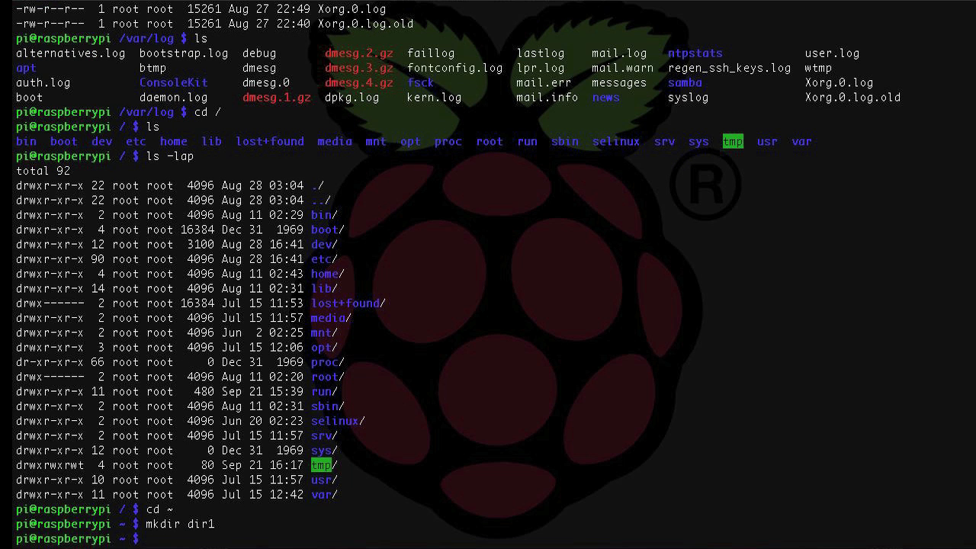
# - Delete the empty dir1 directory with rmdir dir1
pyautogui.write('rmdir d')
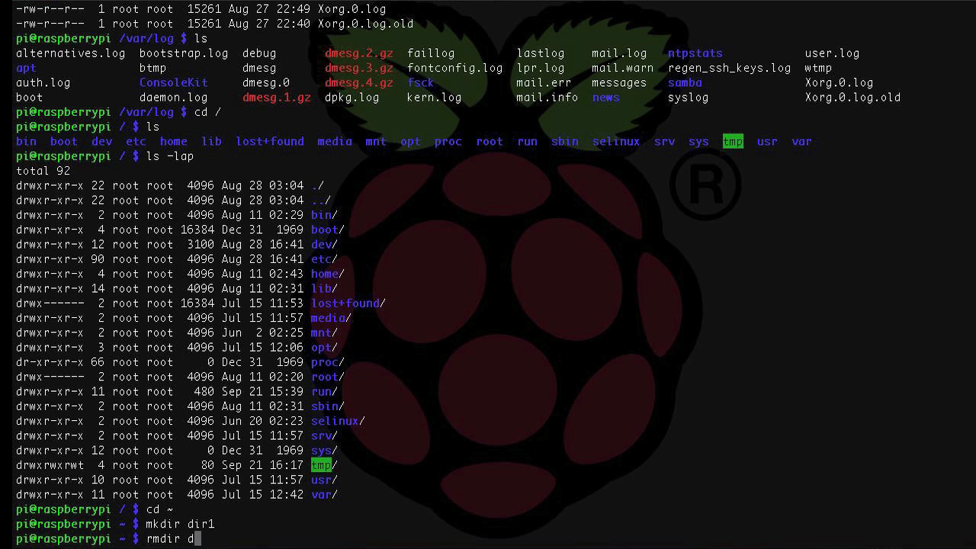
pyautogui.write('ir1')
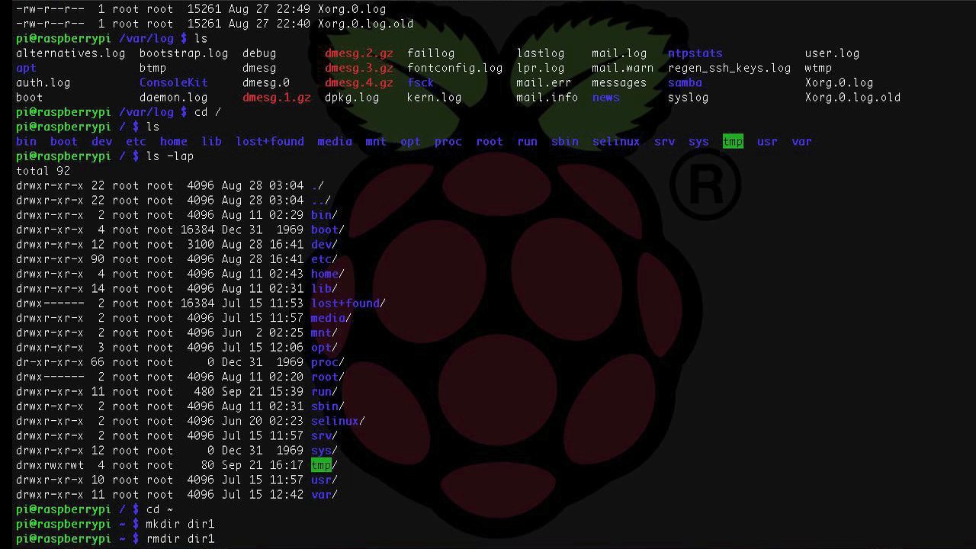
pyautogui.press('Return')
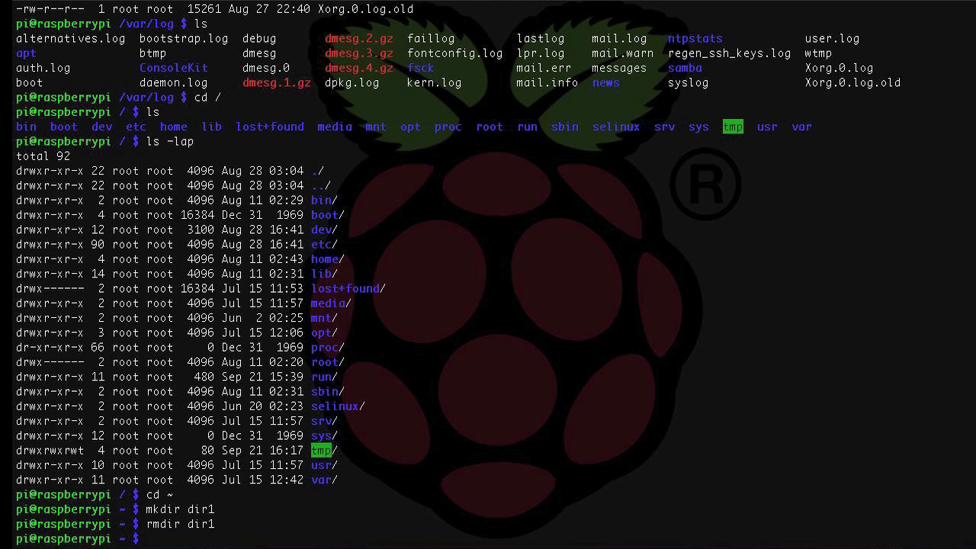
# - Recreate dir1 and create an empty file named test inside it
pyautogui.write('mkdir')
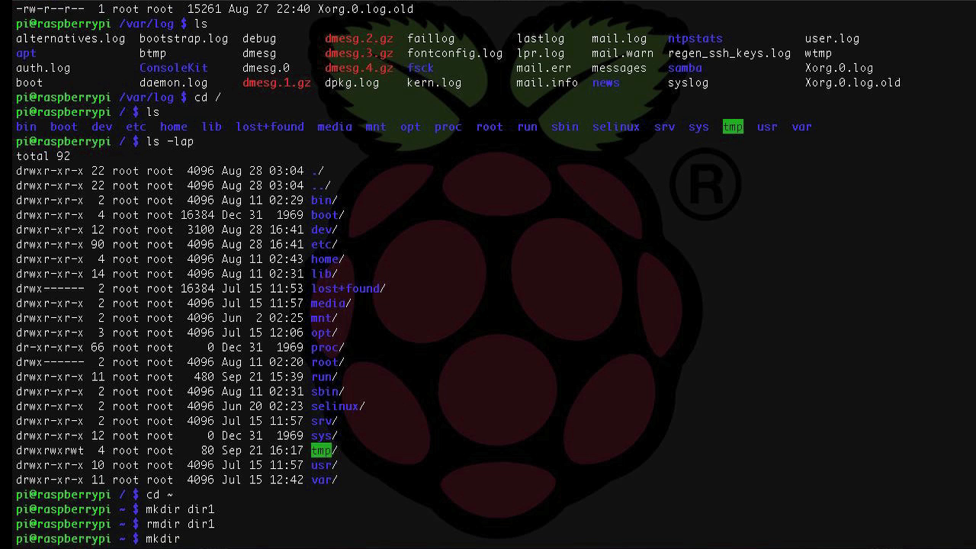
pyautogui.write('dir1')
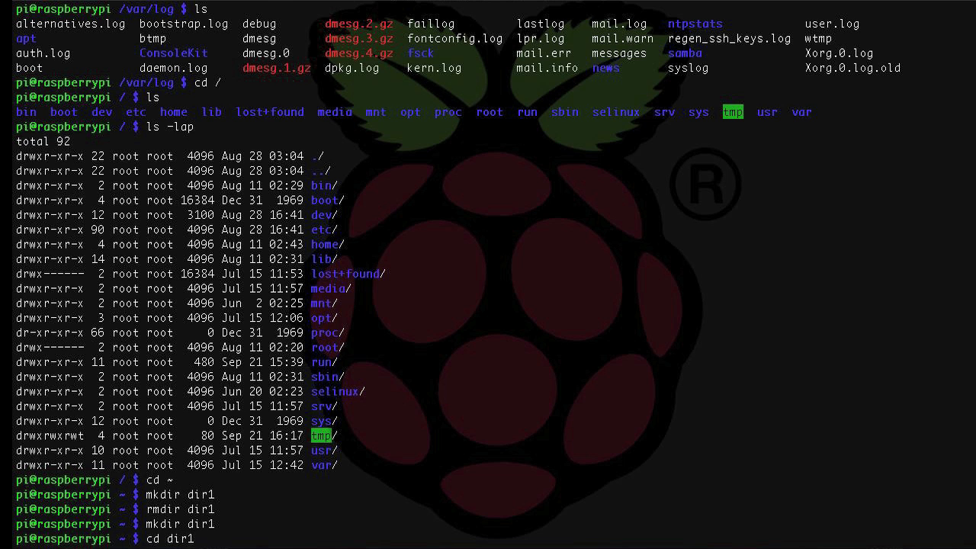
pyautogui.write('touch test')
pyautogui.write('cd ..')
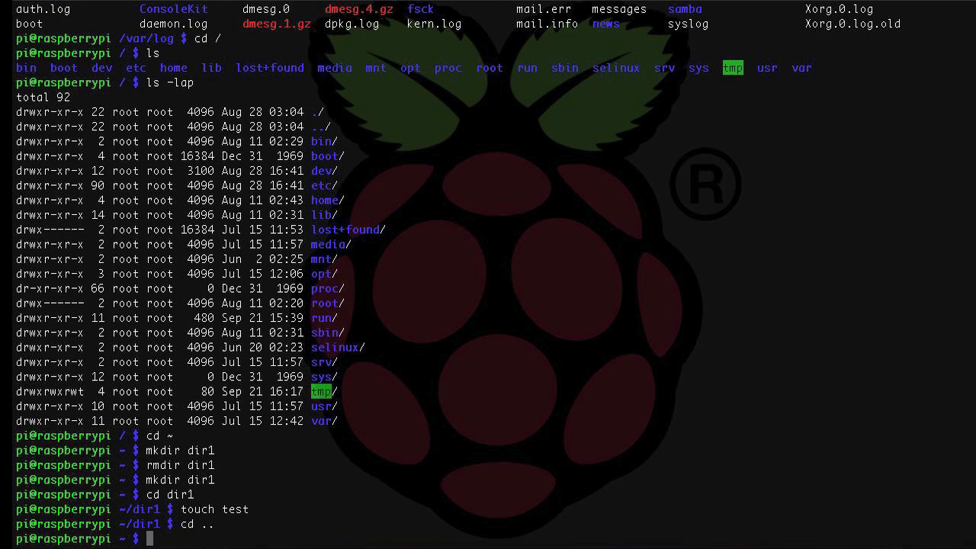
# - After rmdir fails on non-empty dir1, force-delete it and its contents with rm -rf dir1
pyautogui.write('rmdir dir1')
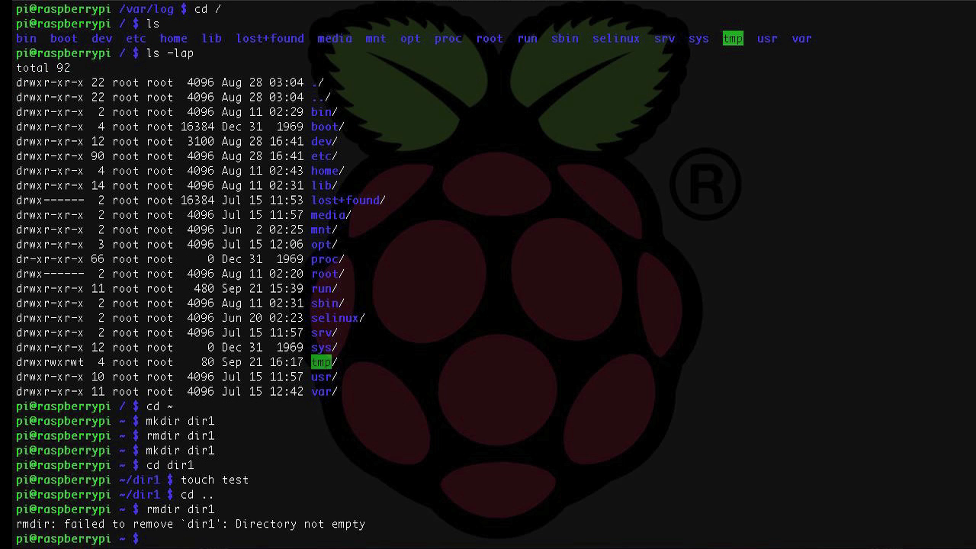
pyautogui.write('r')
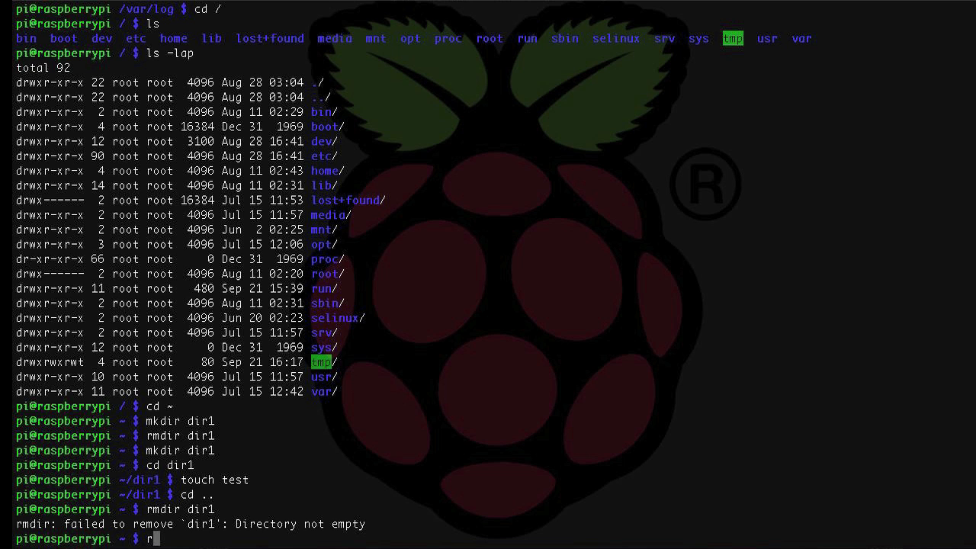
pyautogui.write('-')
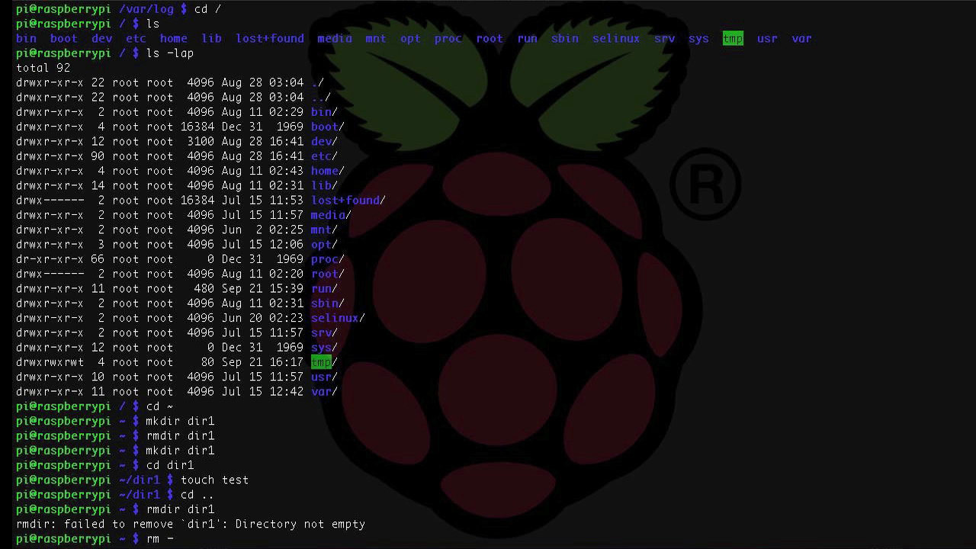
pyautogui.write('rf')
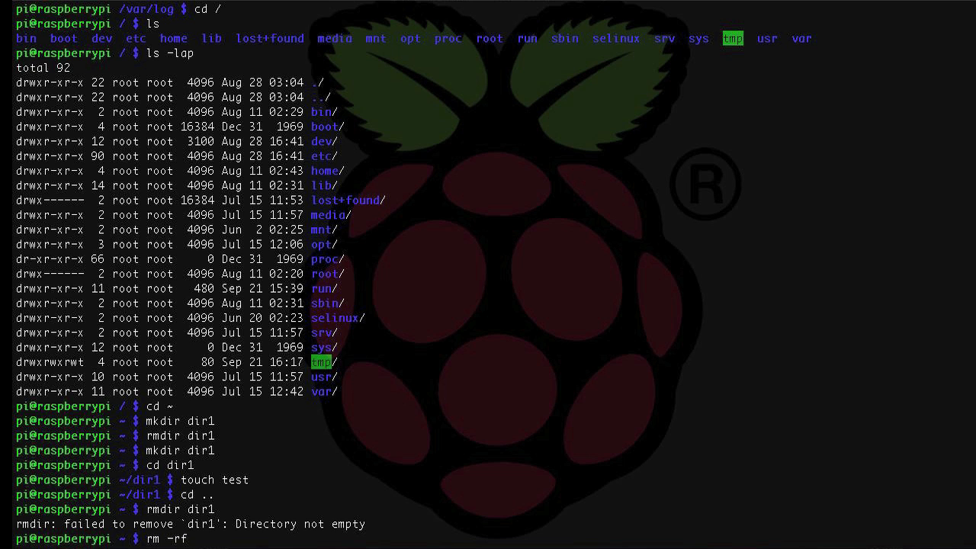
pyautogui.write('dir')
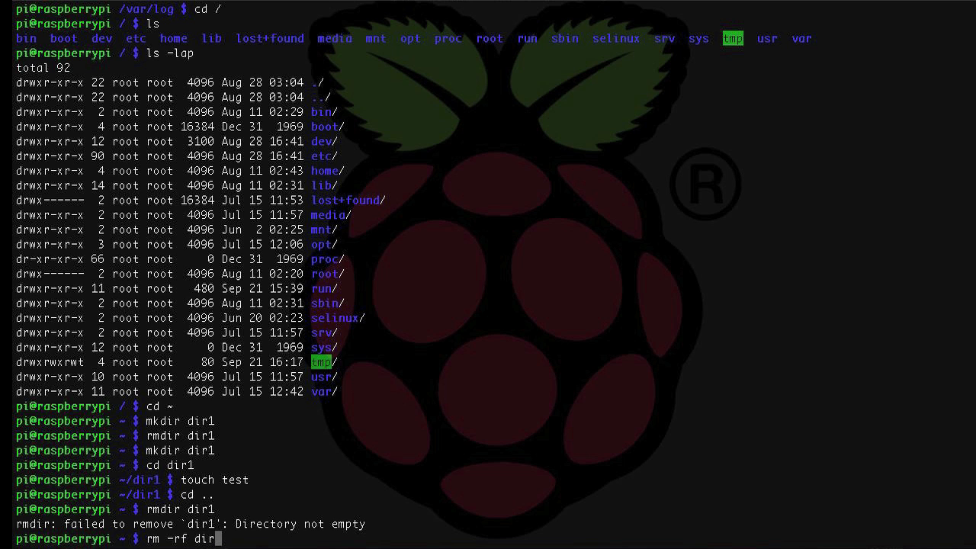
pyautogui.write('1')
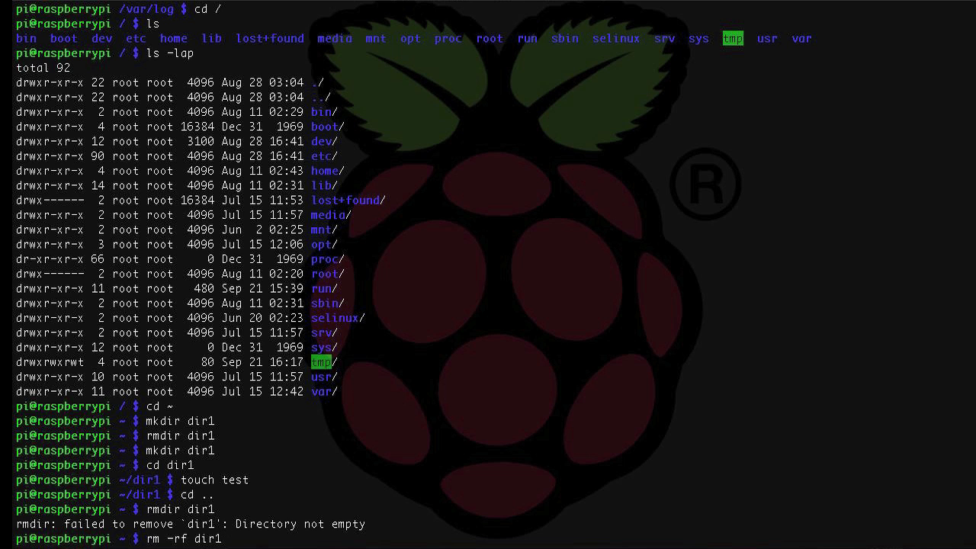
pyautogui.press('Return')
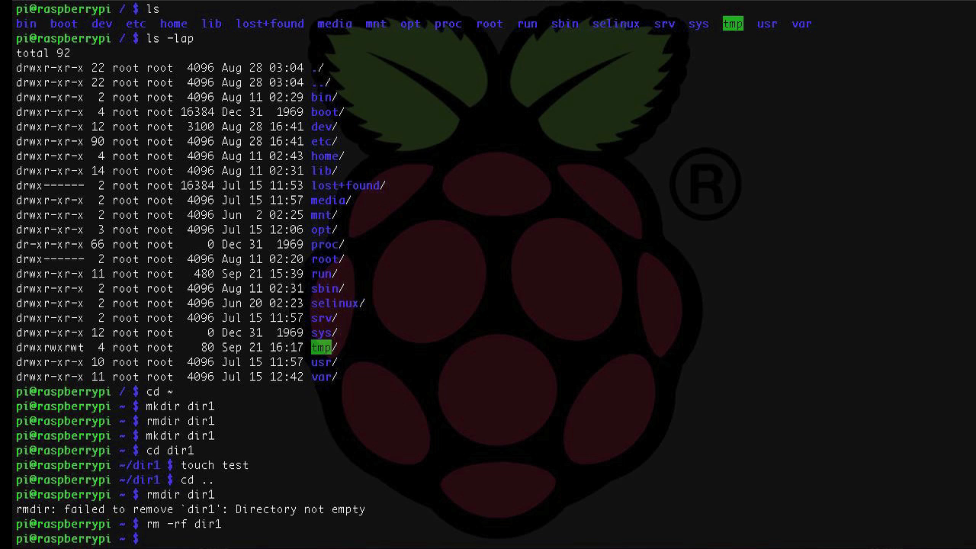
# - Create an empty filename1 and copy it to filename2
pyautogui.write('touch f')
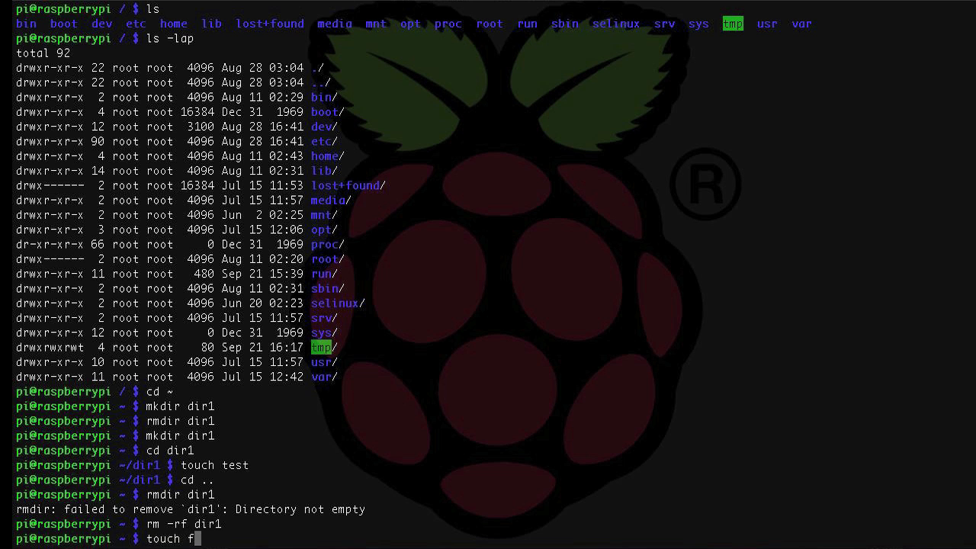
pyautogui.write('ilename1')
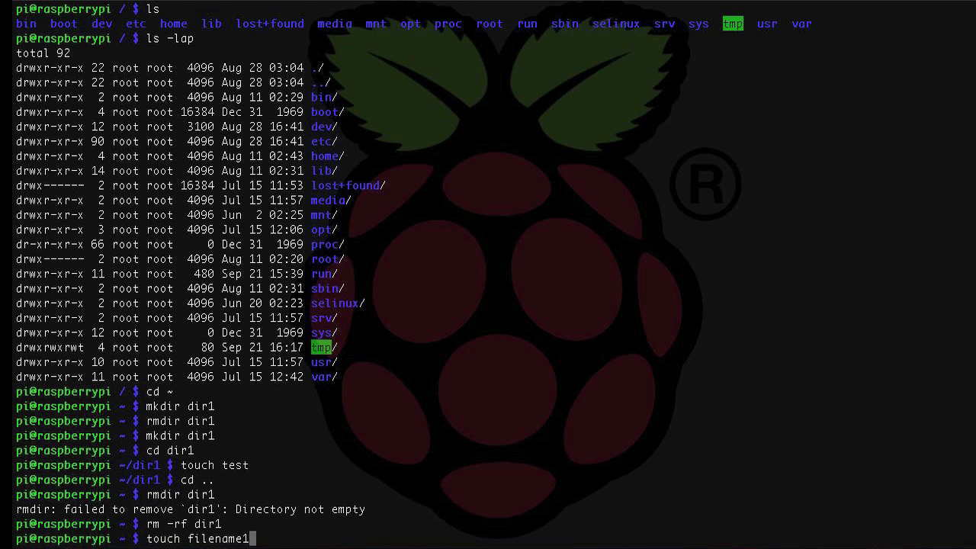
pyautogui.write('cp')
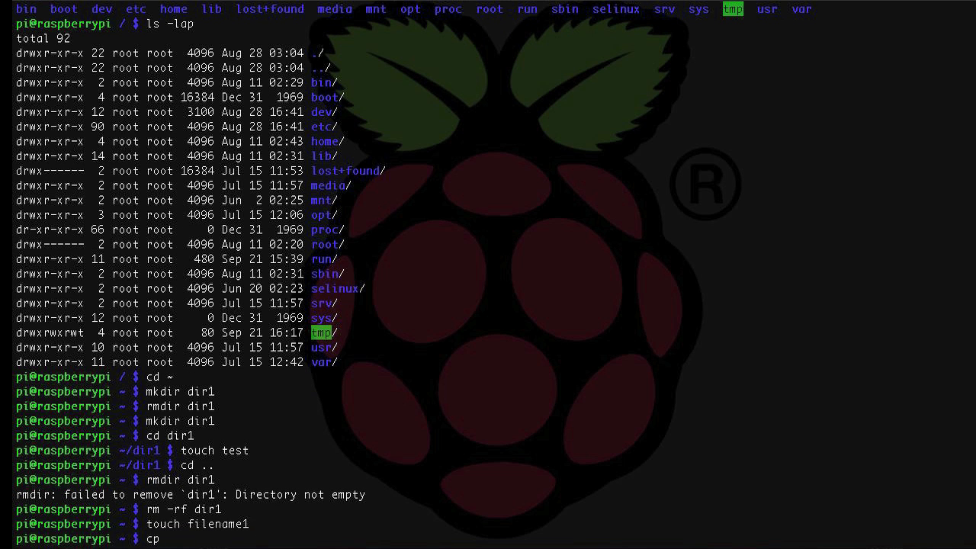
pyautogui.write('filename1')
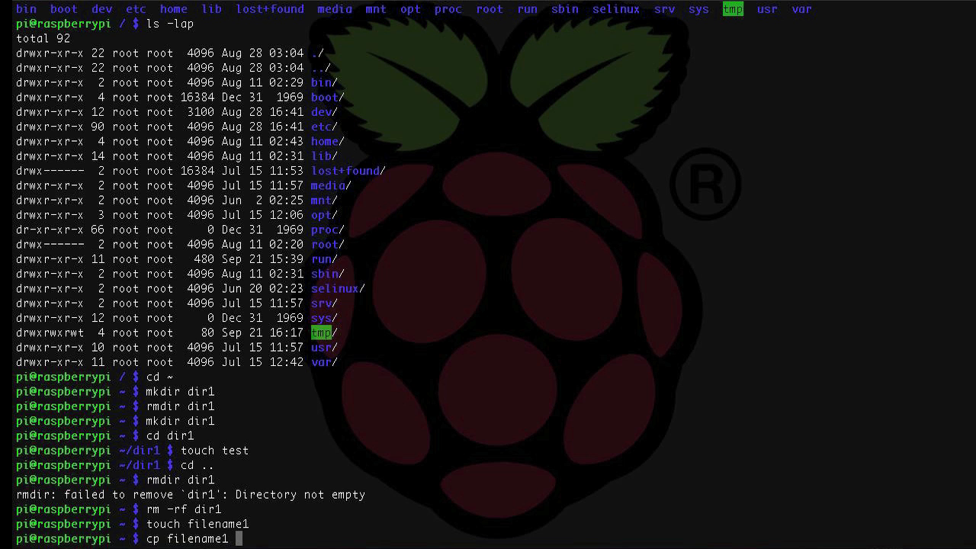
pyautogui.write('filename2')
pyautogui.write('mv f')
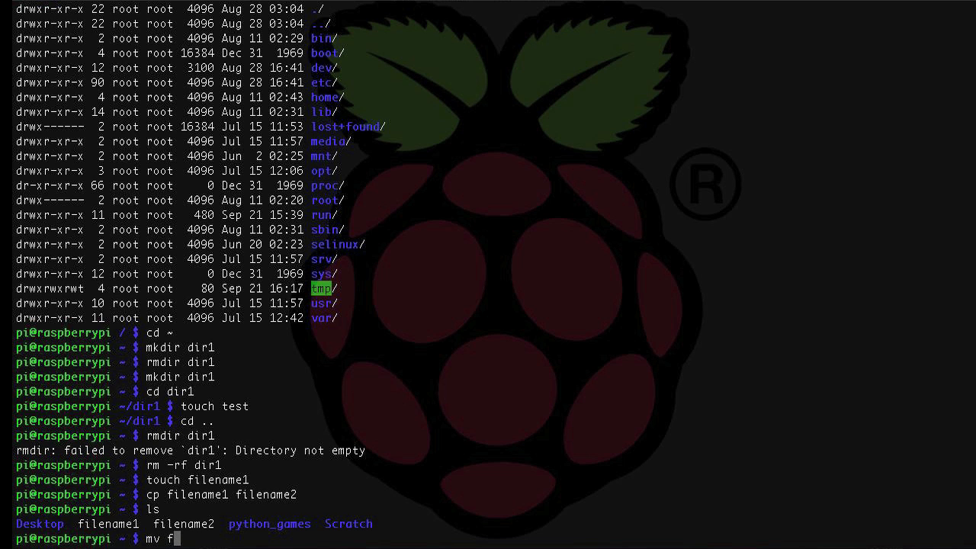
# - Rename filename1 over filename2 with mv, then make a new dir1
pyautogui.write('ilename1')
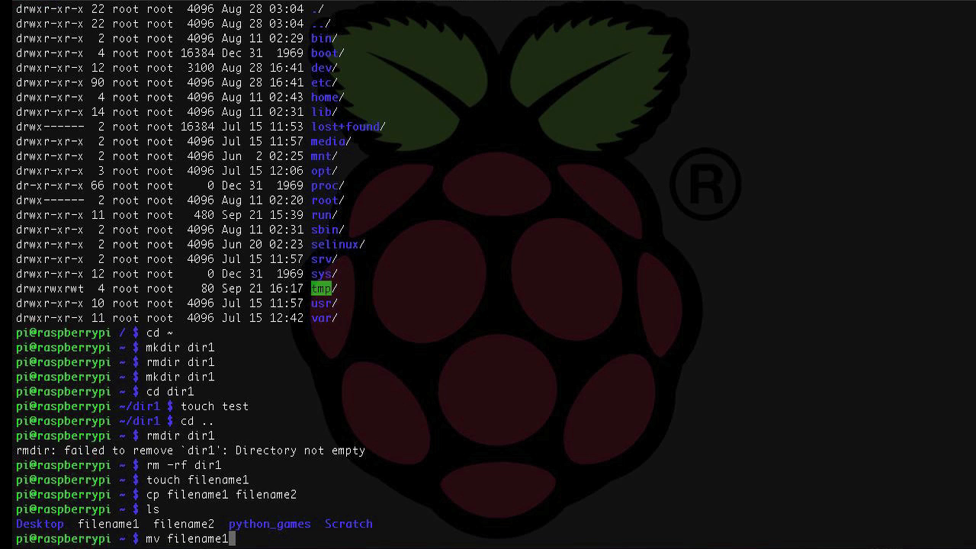
pyautogui.write('filename2')
pyautogui.write('ls')
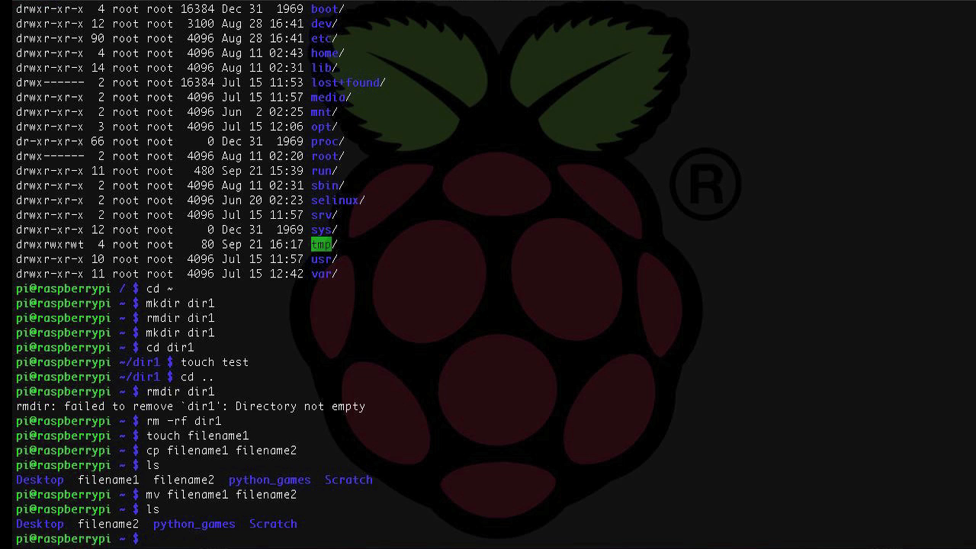
pyautogui.write('mkdir dir1')
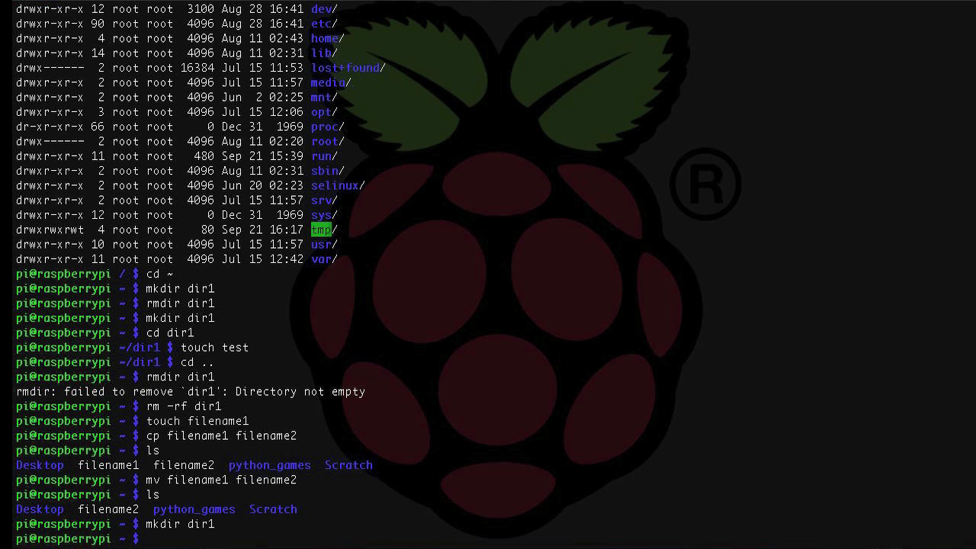
# - Copy /etc/hosts into /home/pi as hosts
pyautogui.write('cp /')
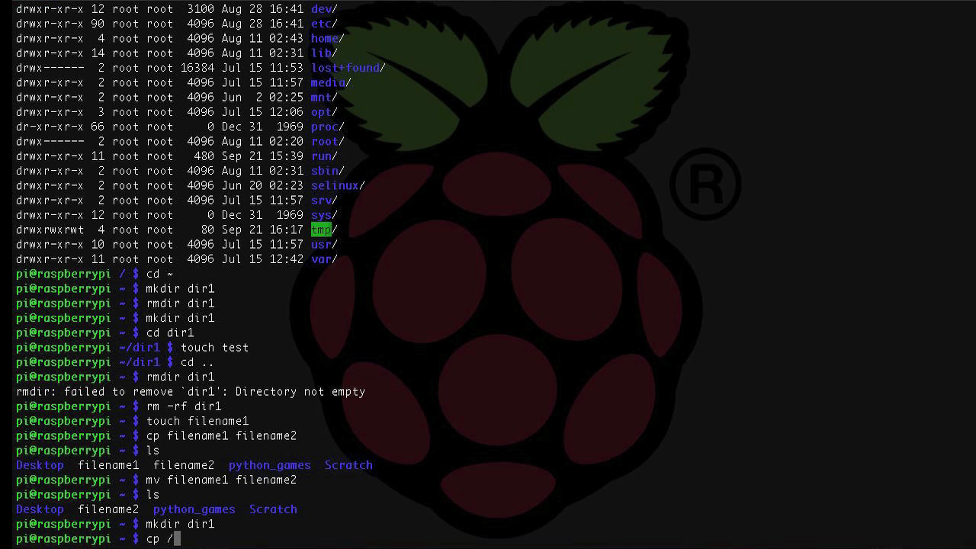
pyautogui.write('etc/hosts')
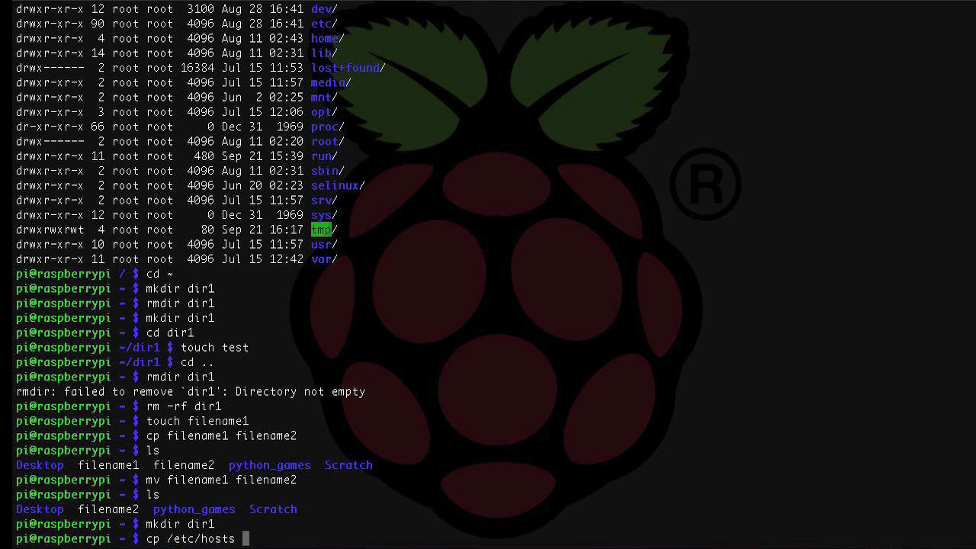
pyautogui.write('/home/pi')
pyautogui.write('ls')
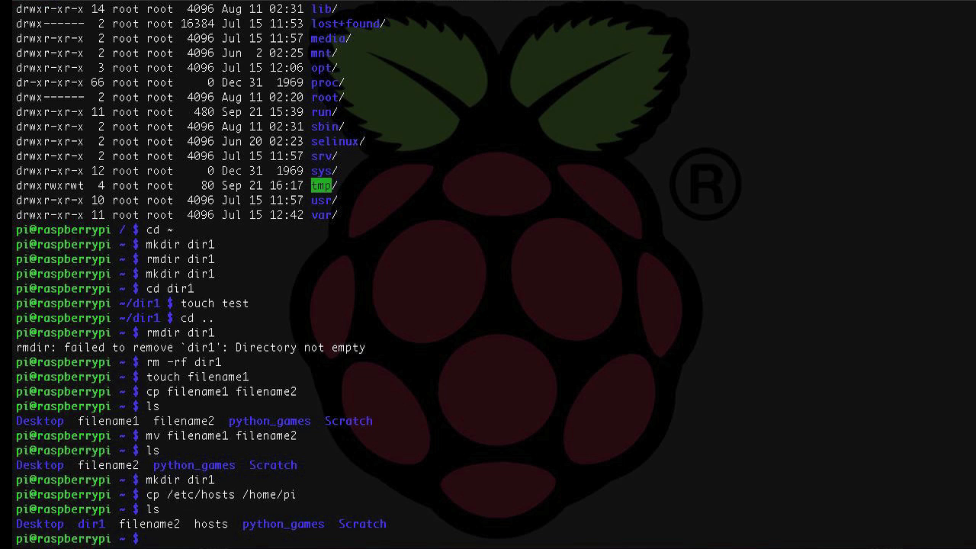
# - Copy /etc/hosts to /home/pi/localhosts, then recall that cp command
pyautogui.write('cp /etc/hosts /home/pi')
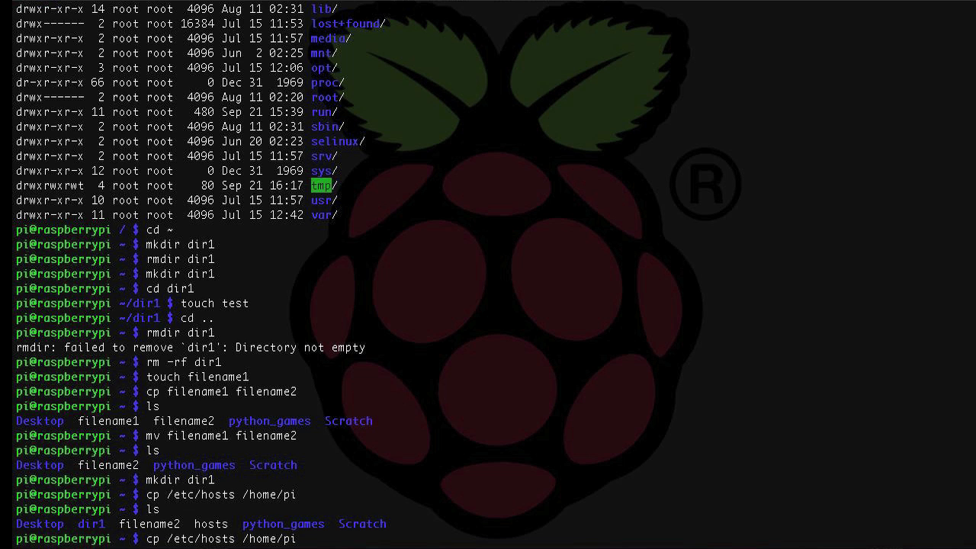
pyautogui.write('/localhosts')
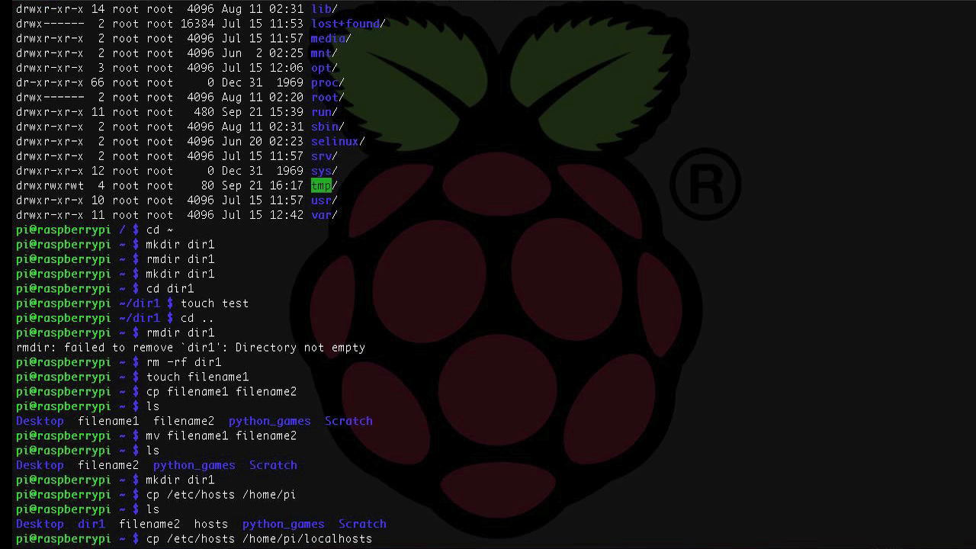
pyautogui.press('Return')
pyautogui.write('ls')
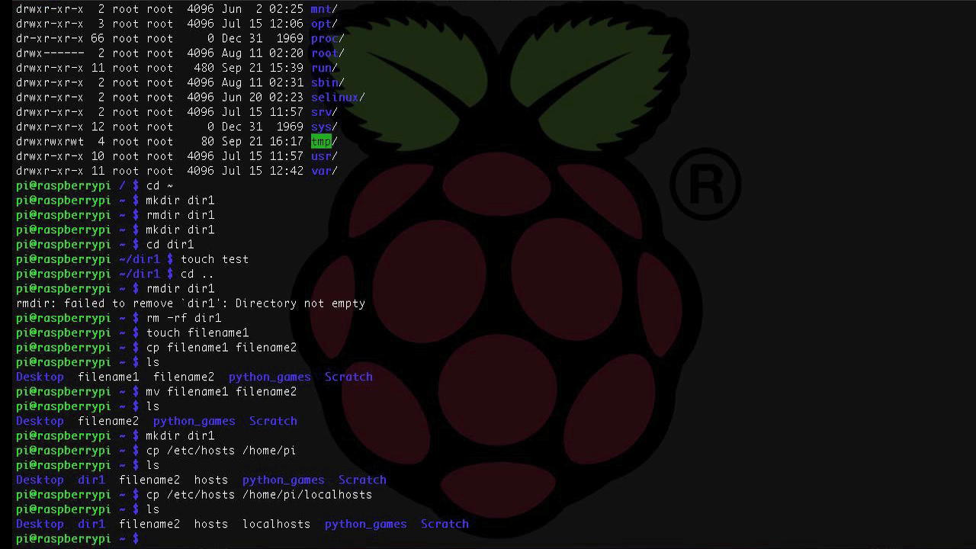
pyautogui.write('cp /etc/hosts /home/pi/localhosts')
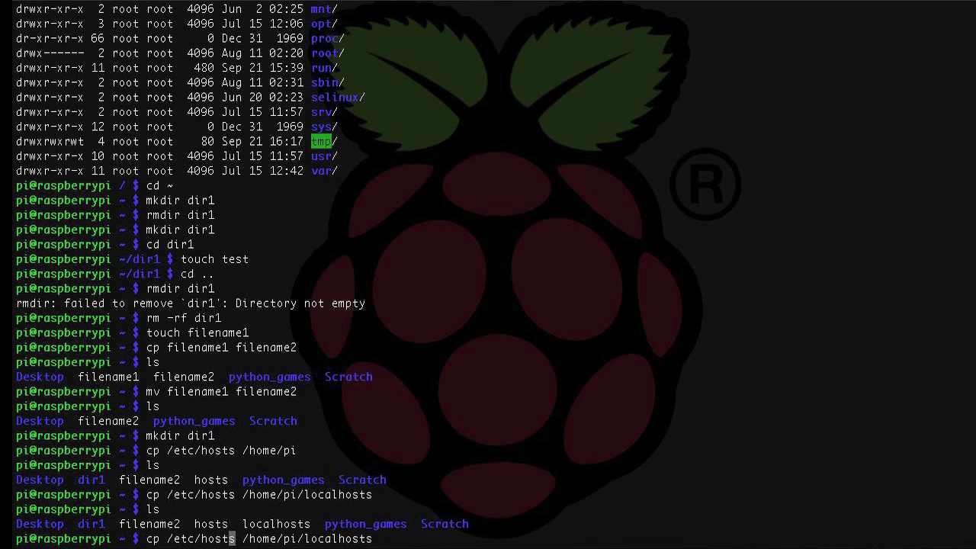
# - Attempt to move /etc/hosts to /home/pi/localhosts, which fails with Permission denied
pyautogui.write('mv')
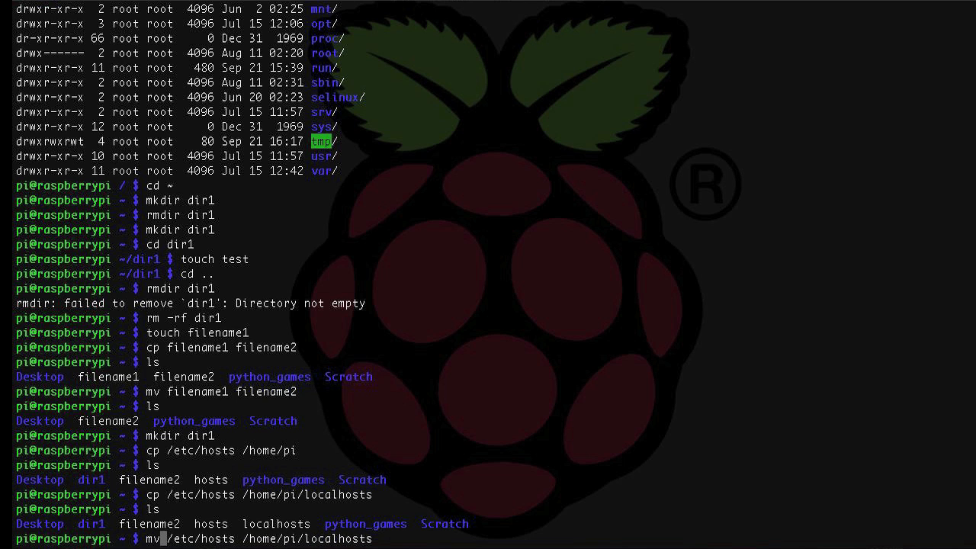
pyautogui.press('Return')
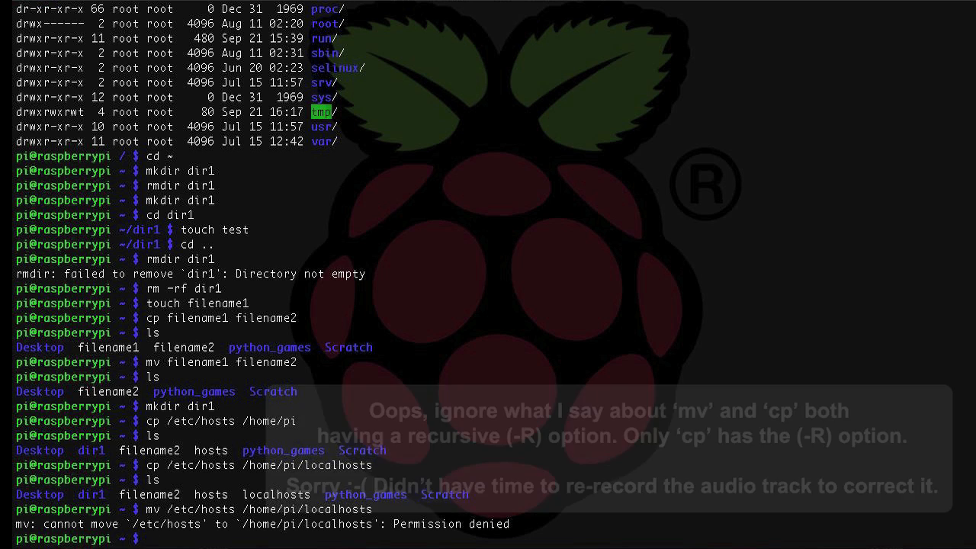
# - Run mv -R dir1 dir2, which is rejected as an invalid option
pyautogui.write('mv -R')
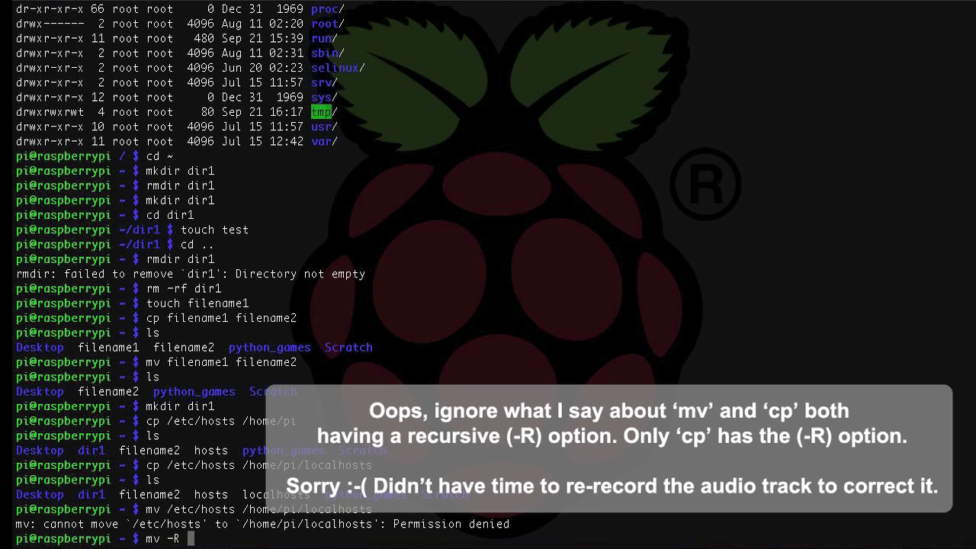
pyautogui.write('dir1 dir')
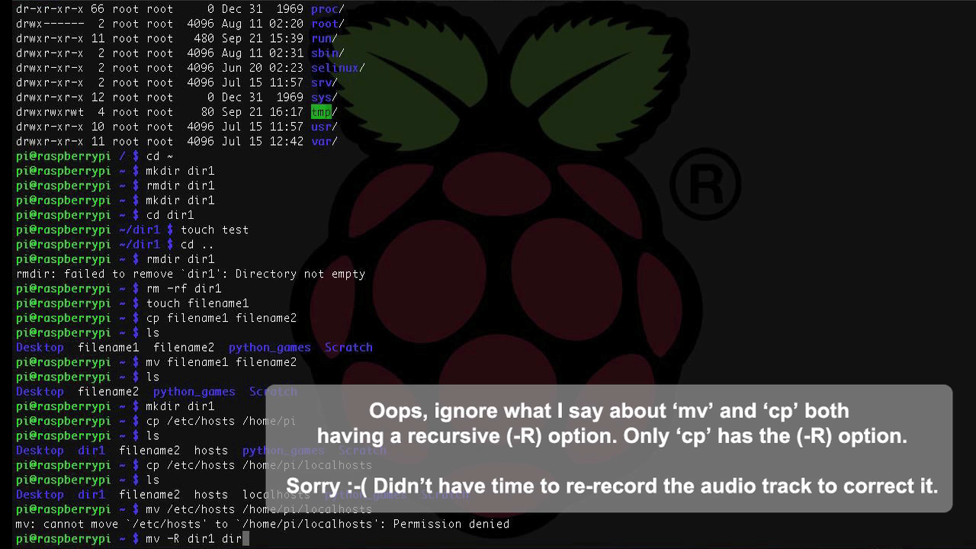
pyautogui.write('2')
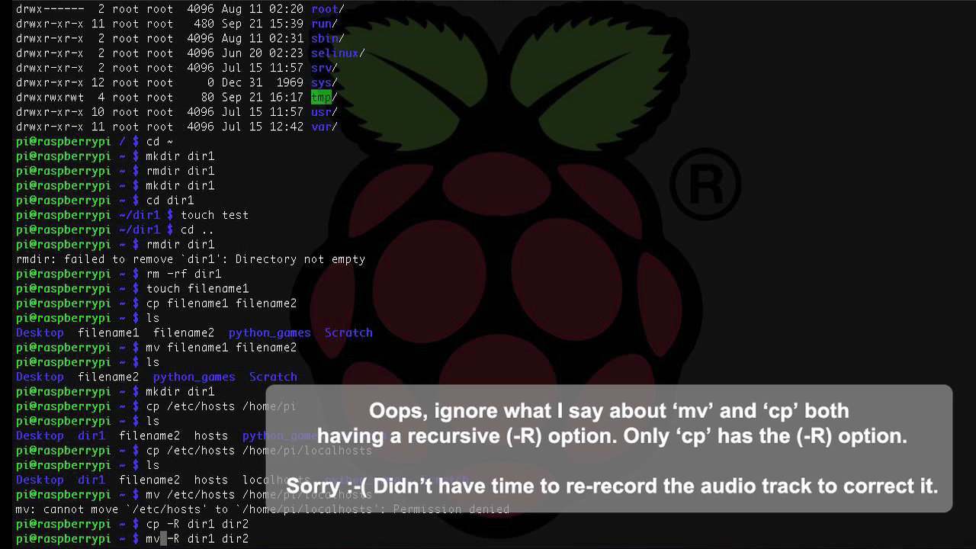
pyautogui.press('Return')
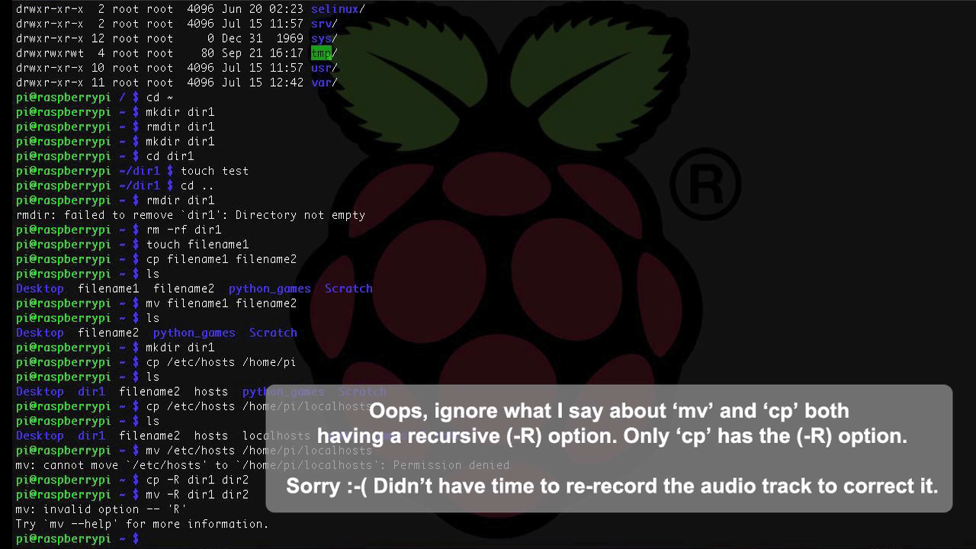
# - Type a note about the error, then request the mv manual with man mv
pyautogui.write('Hmm, oo')
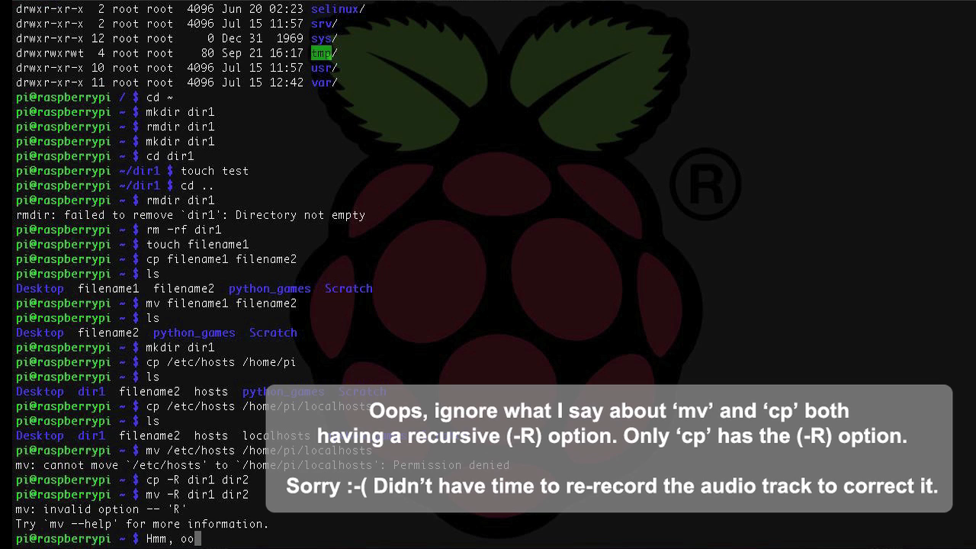
pyautogui.write('ps?')
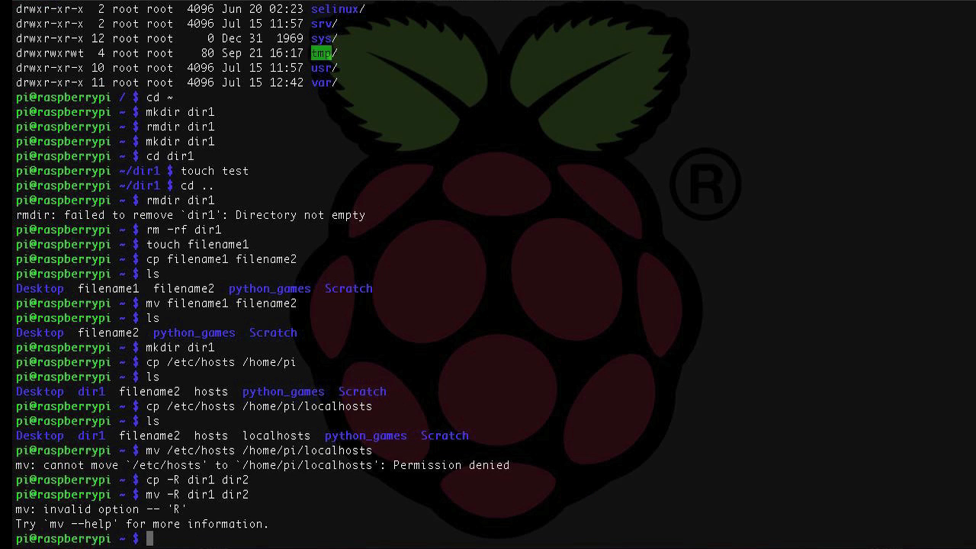
pyautogui.write('man mv')
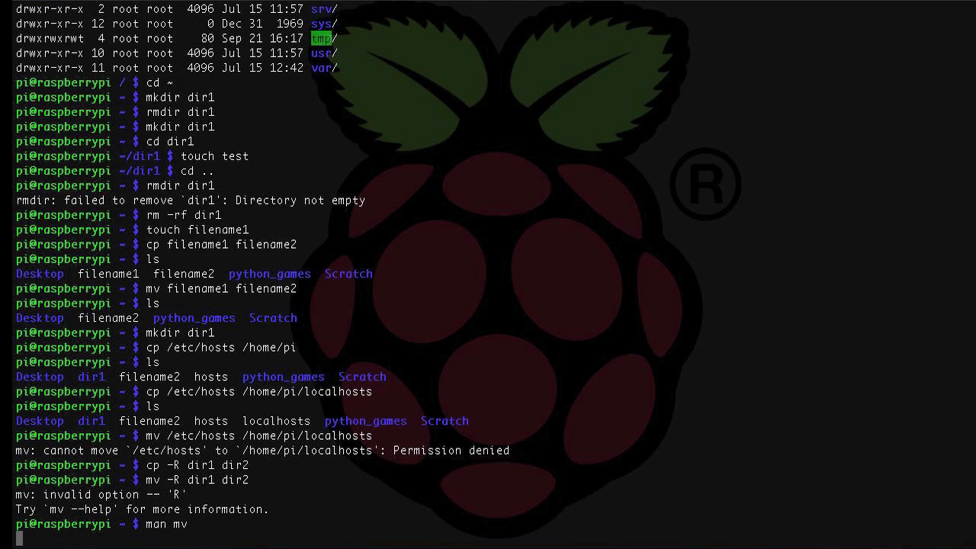